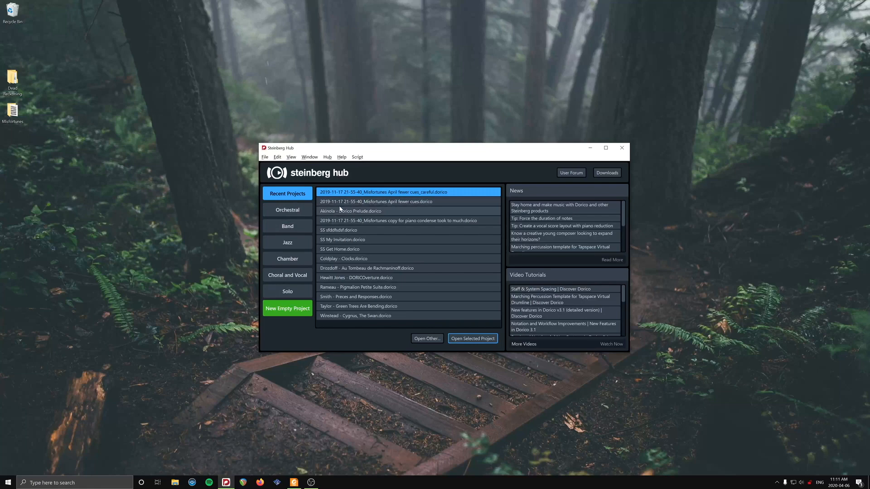
pyautogui.moveTo(291, 201)
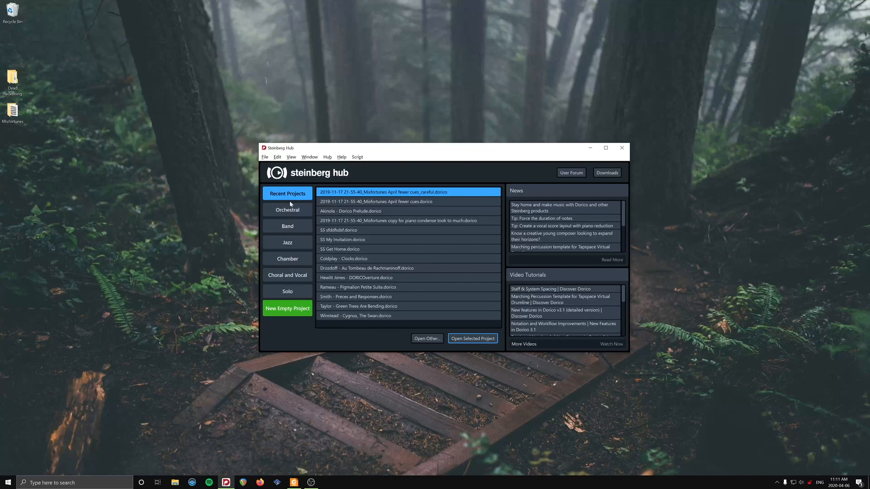
pyautogui.moveTo(303, 207)
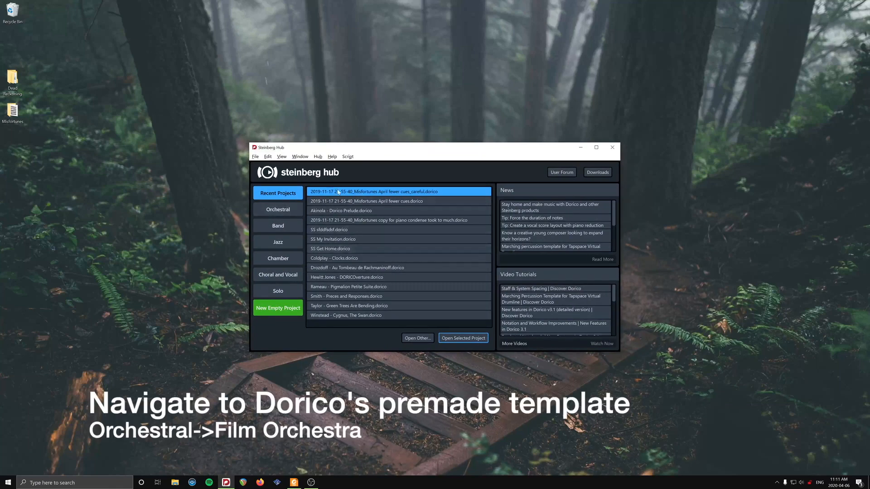
# Create a new project from the Orchestral > Film orchestra template
pyautogui.click(277, 210)
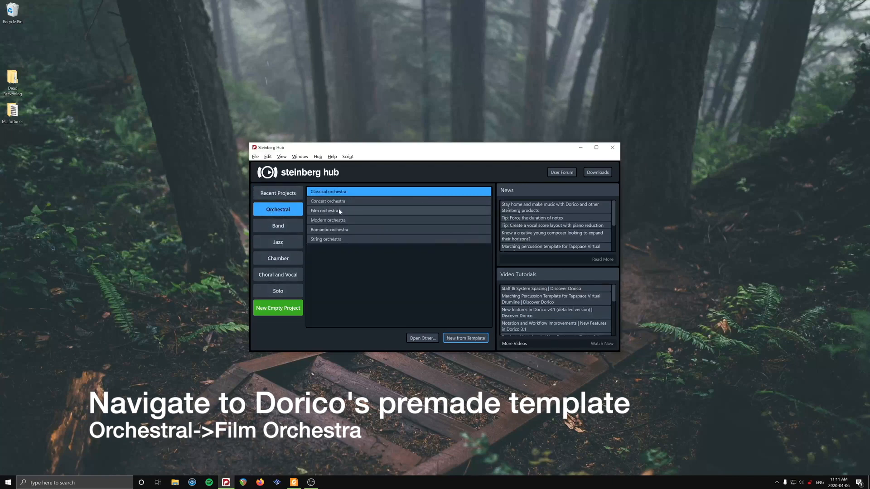
pyautogui.click(339, 210)
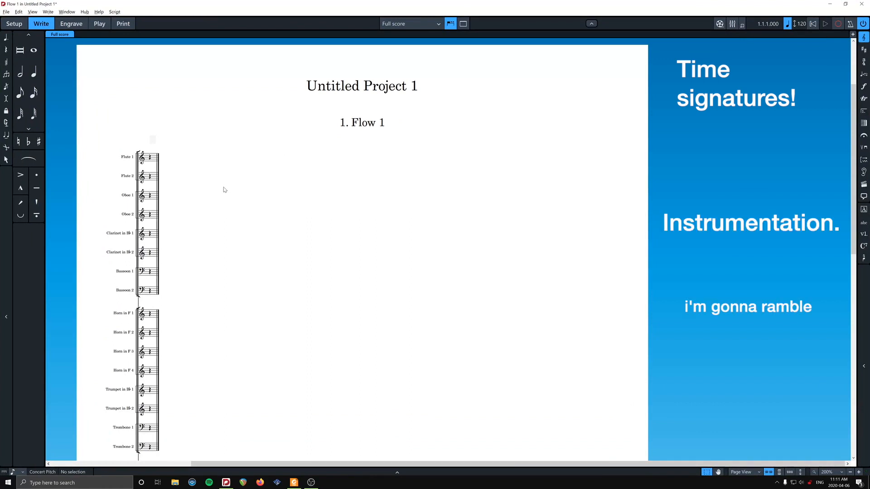
pyautogui.moveTo(72, 67)
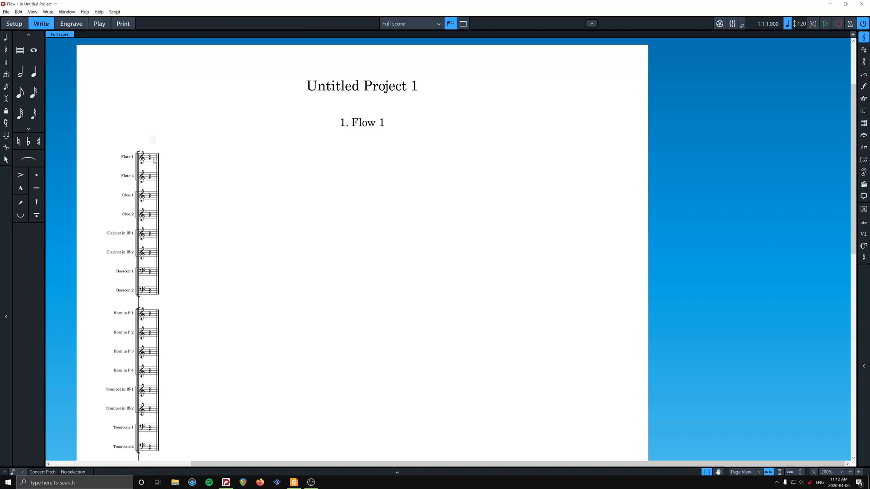
pyautogui.moveTo(177, 161)
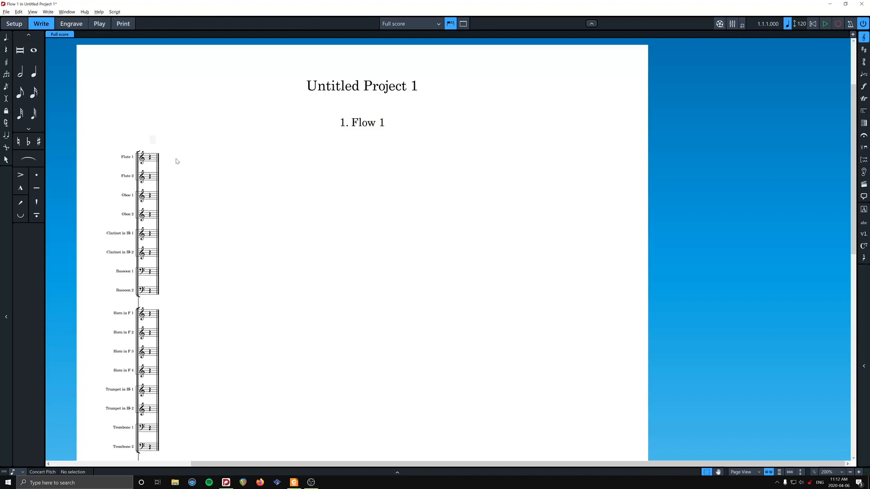
# Enter a 4/4 time signature at the opening rest of Flute 1
pyautogui.click(32, 71)
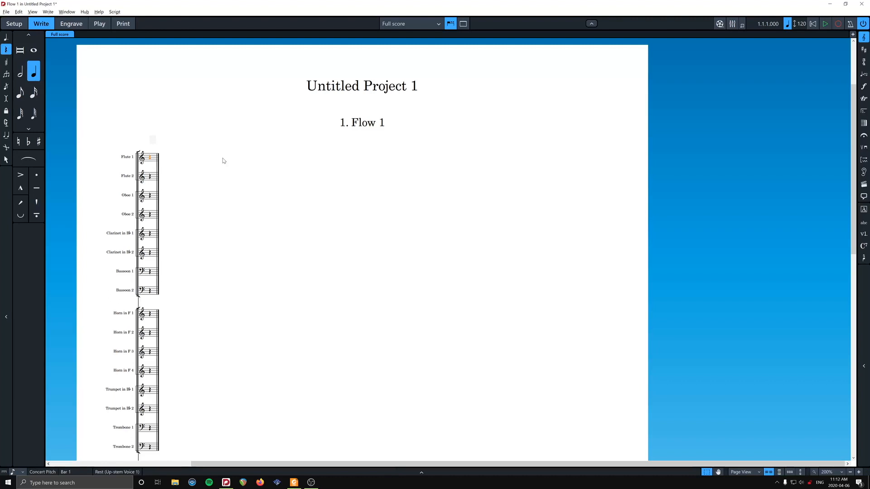
pyautogui.press('shift+m')
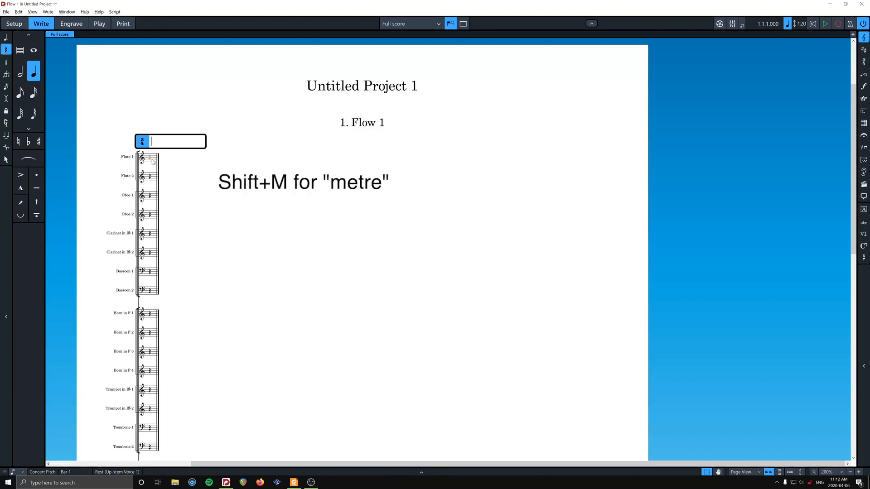
pyautogui.write('4')
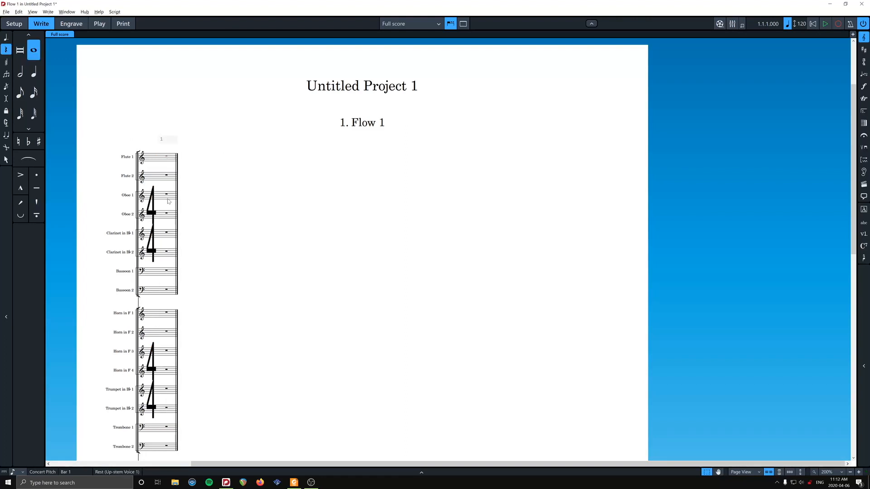
pyautogui.moveTo(154, 247)
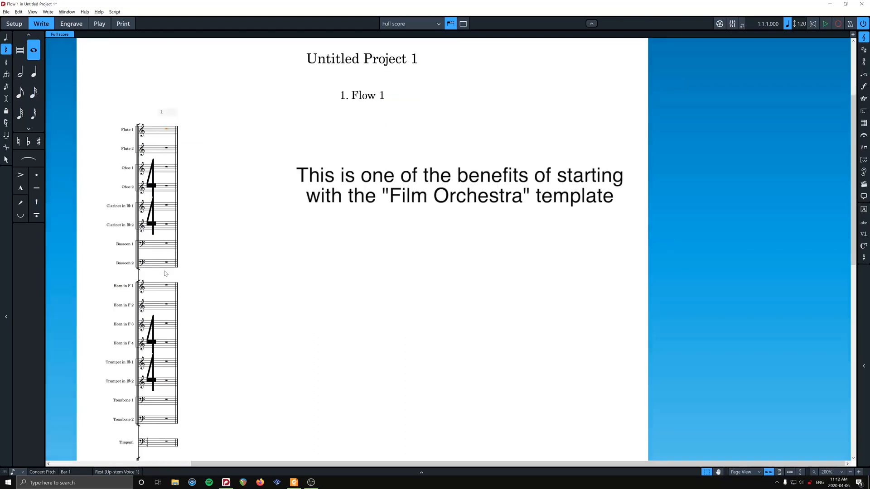
# Add empty bars with Shift+B and hide the System Track from the View menu
pyautogui.scroll(-3)
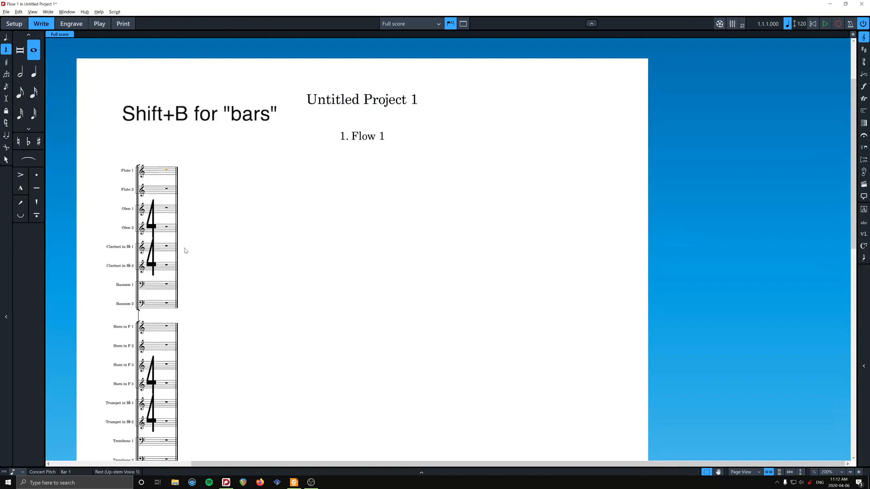
pyautogui.press('shift+b')
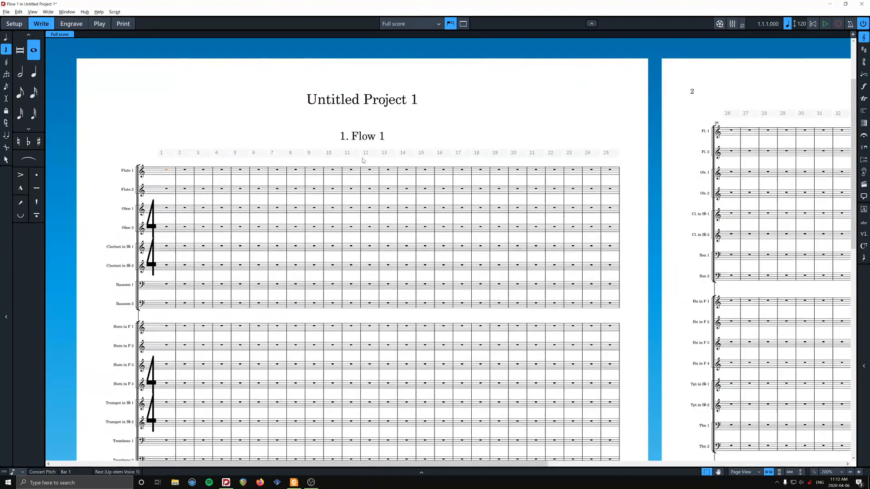
pyautogui.scroll(-3)
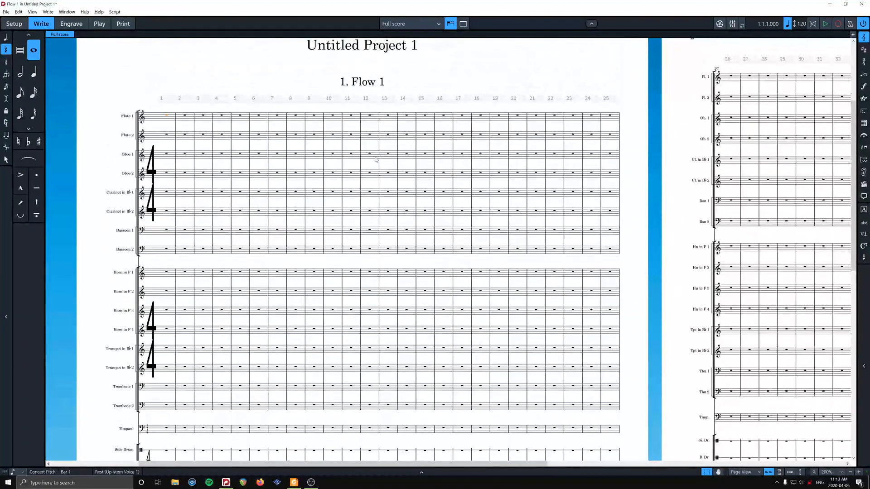
pyautogui.moveTo(320, 100)
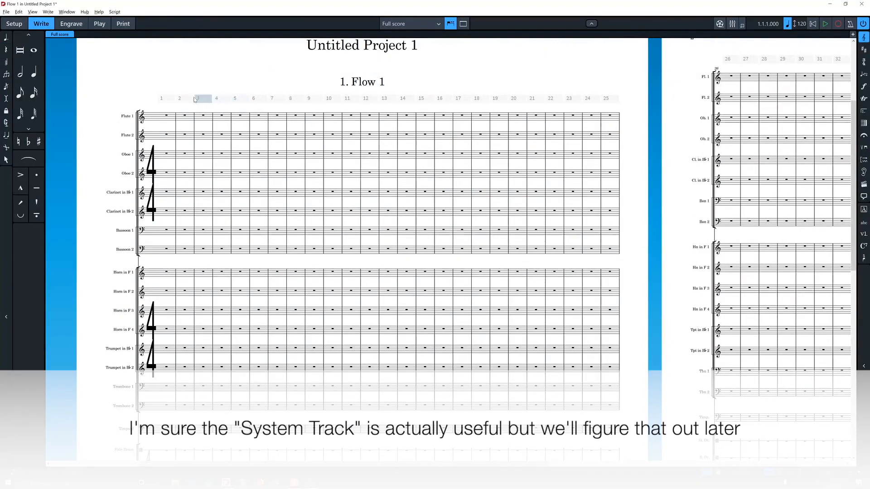
pyautogui.click(33, 12)
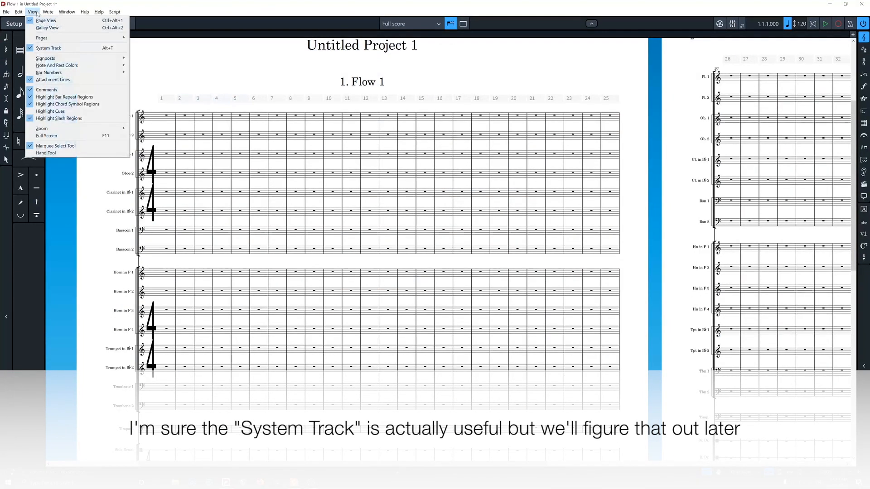
pyautogui.click(48, 48)
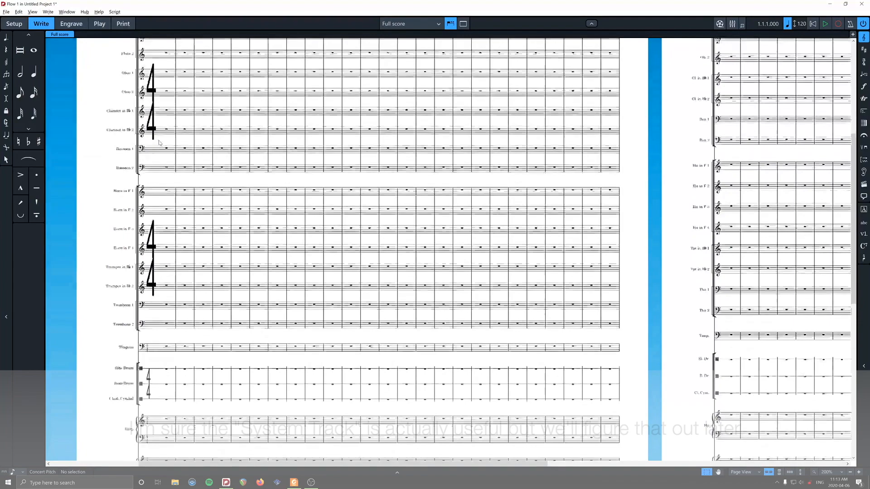
# Scroll through the full score and return to the flutes and oboes at the top
pyautogui.scroll(3)
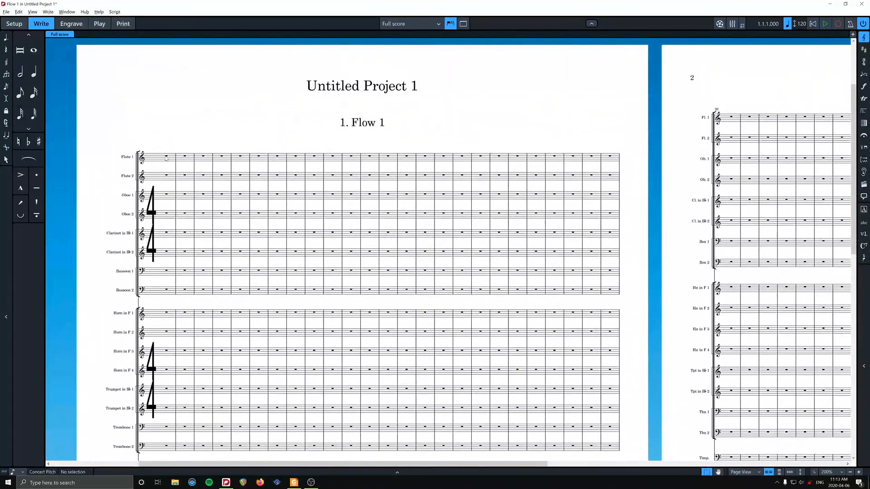
pyautogui.moveTo(14, 28)
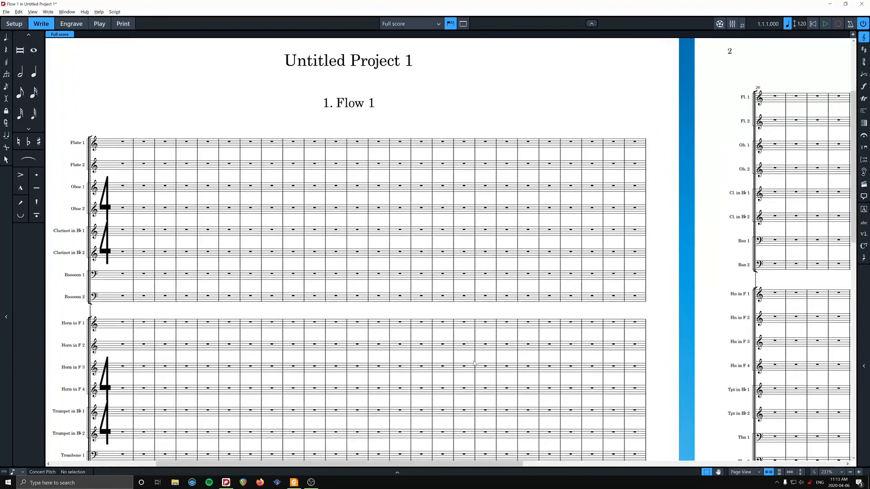
pyautogui.moveTo(193, 159)
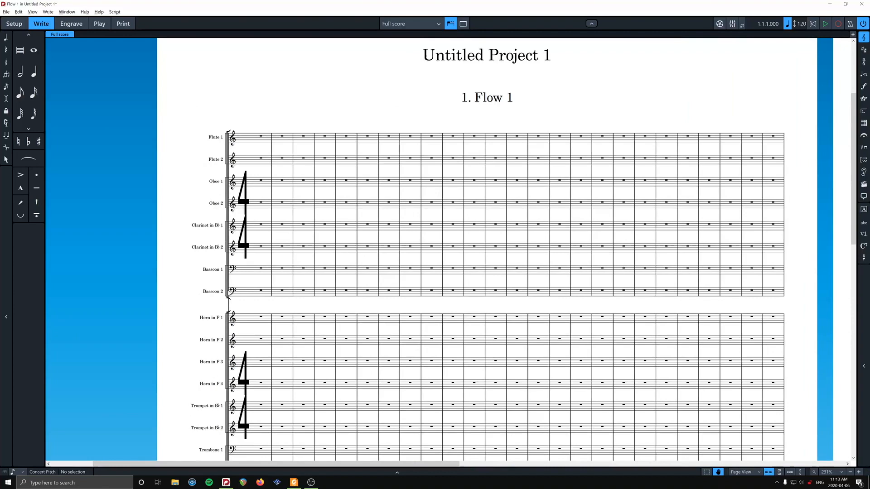
pyautogui.moveTo(216, 305)
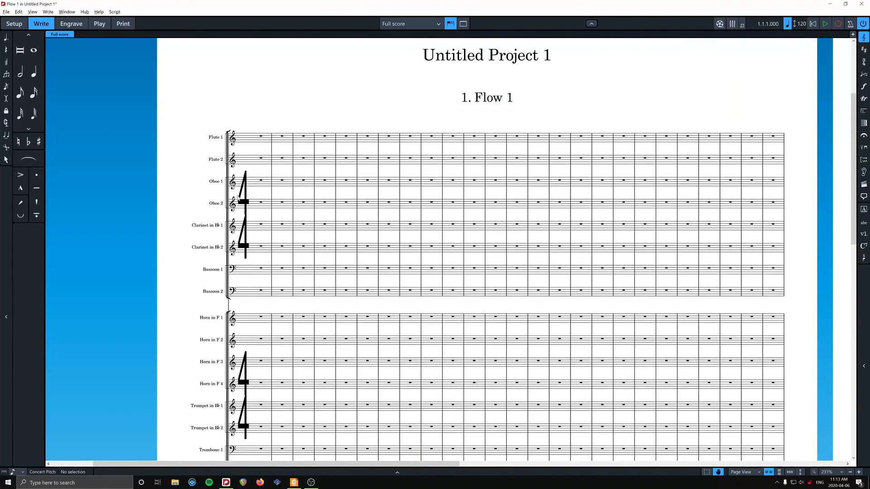
pyautogui.scroll(-3)
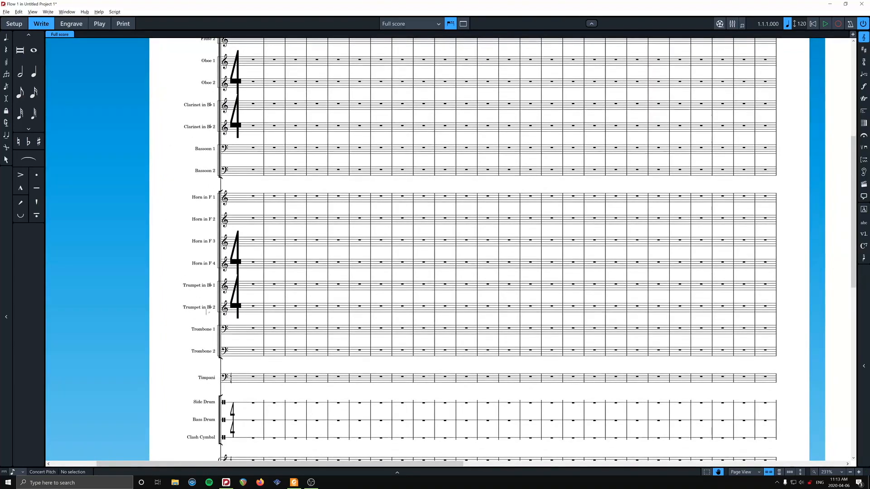
pyautogui.moveTo(215, 362)
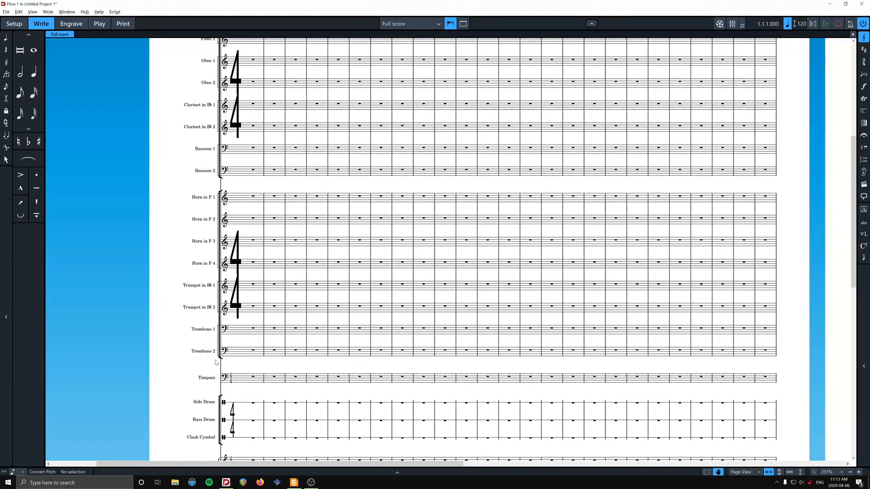
pyautogui.moveTo(195, 358)
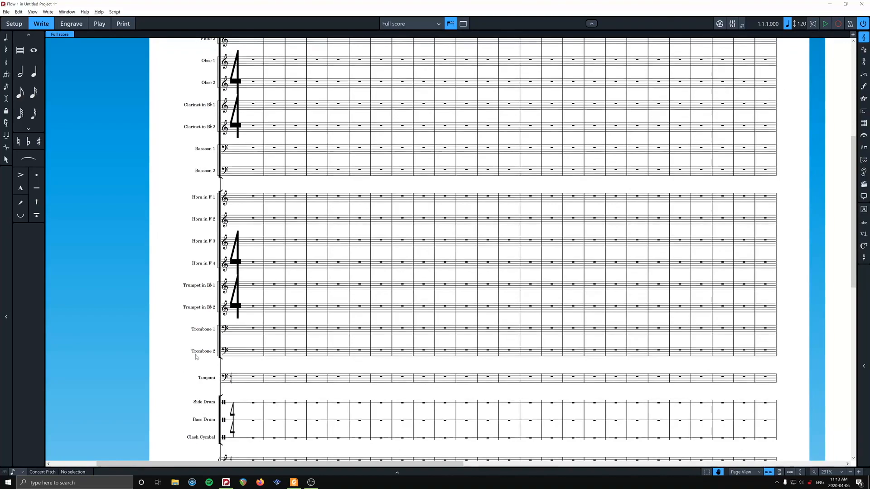
pyautogui.scroll(-3)
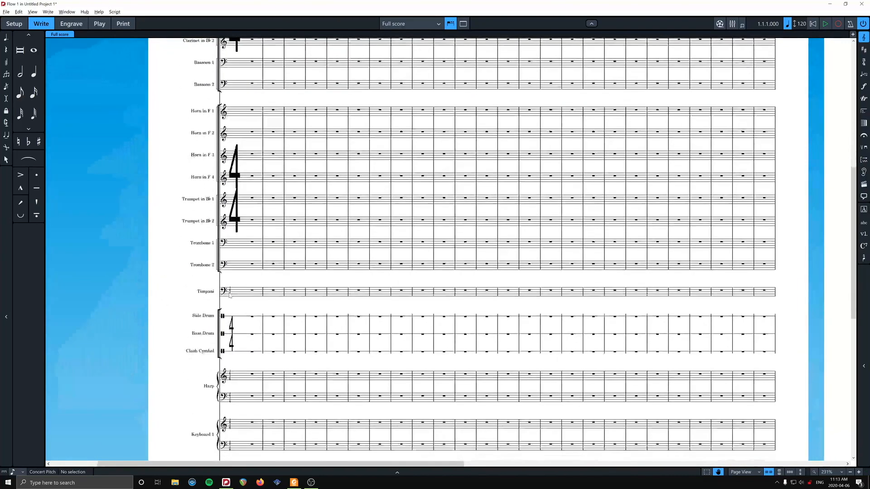
pyautogui.scroll(-3)
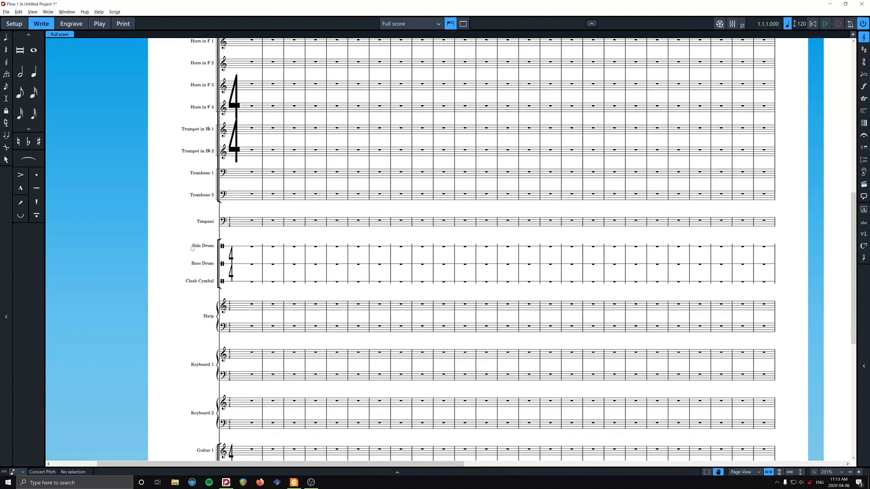
pyautogui.scroll(-3)
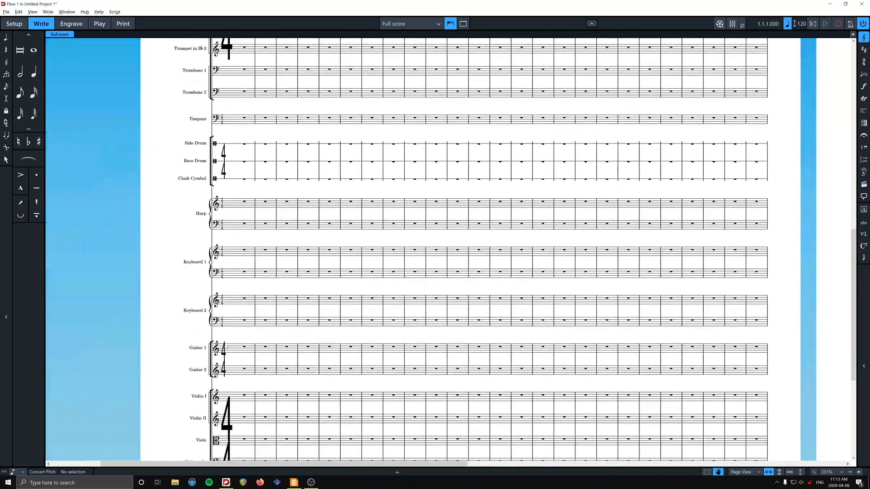
pyautogui.scroll(-3)
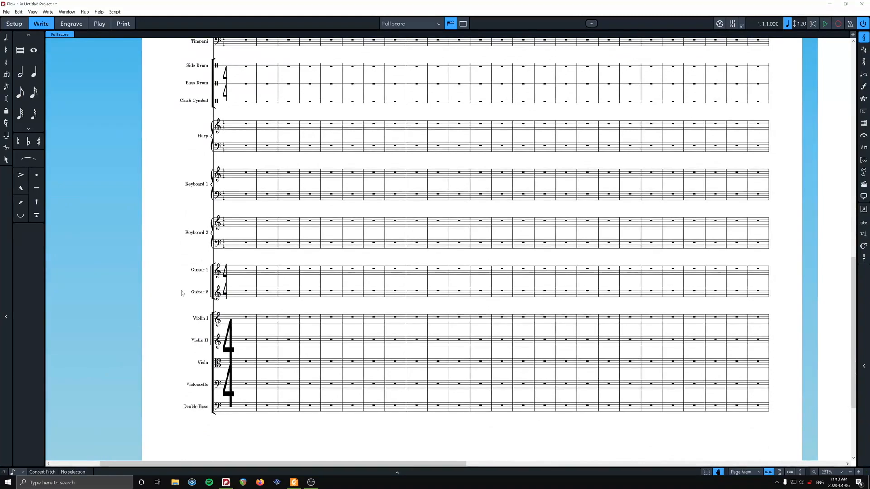
pyautogui.scroll(3)
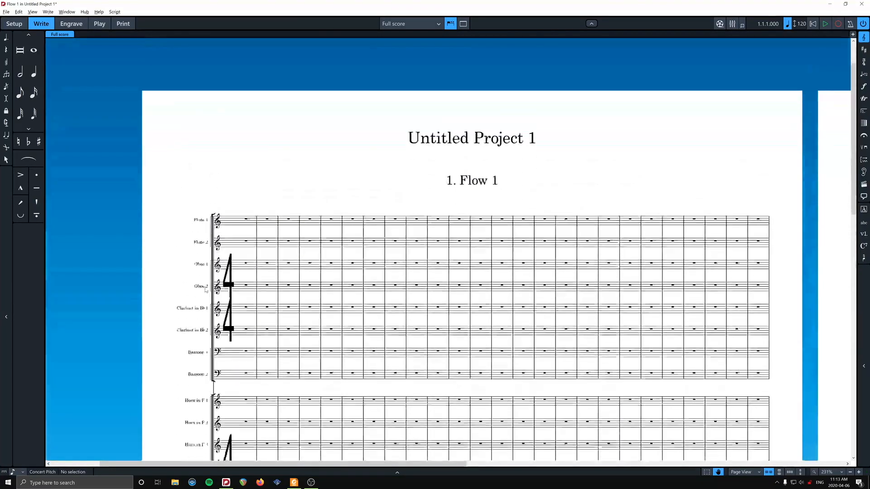
pyautogui.scroll(3)
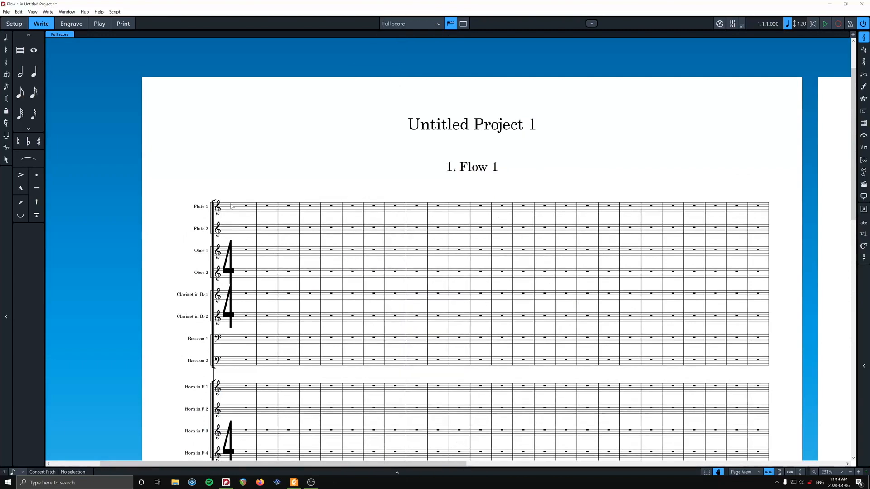
pyautogui.moveTo(224, 214)
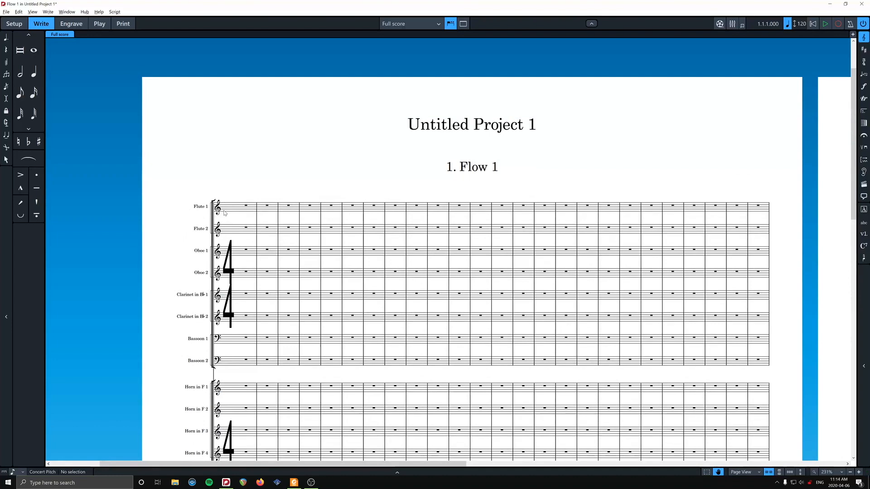
pyautogui.moveTo(173, 138)
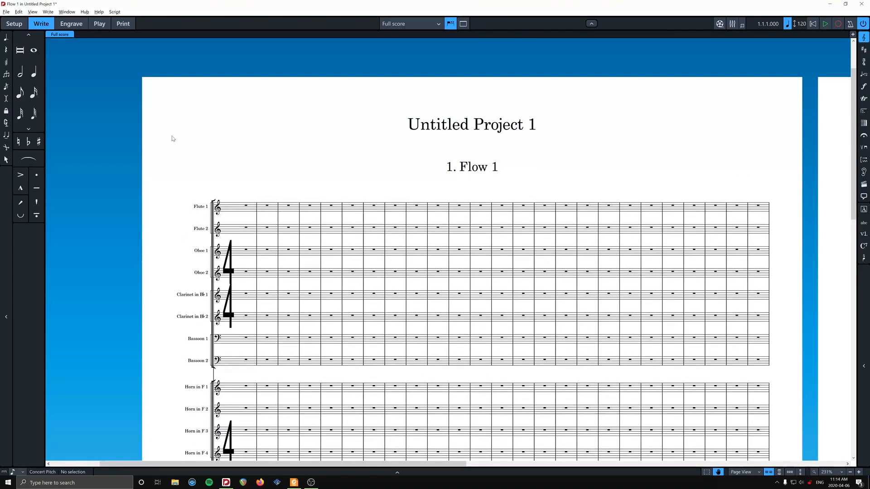
# Switch to Setup mode to show the Players, Layouts and Flows panels
pyautogui.click(14, 23)
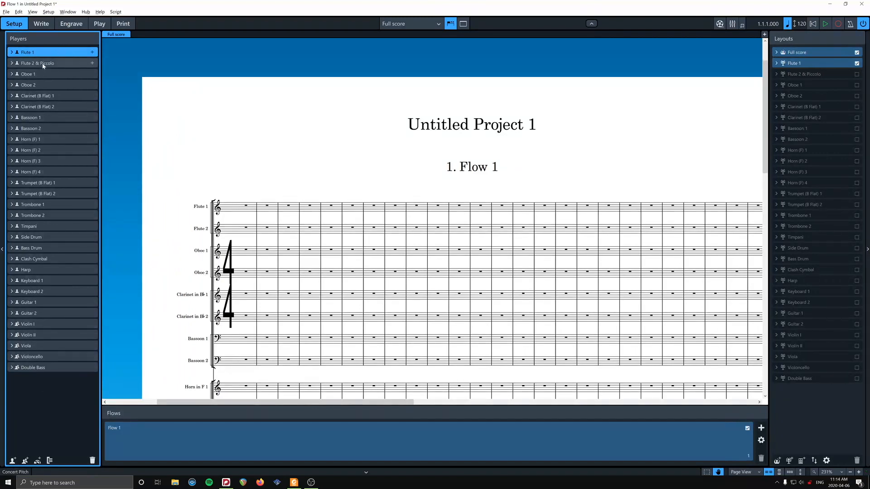
pyautogui.moveTo(87, 93)
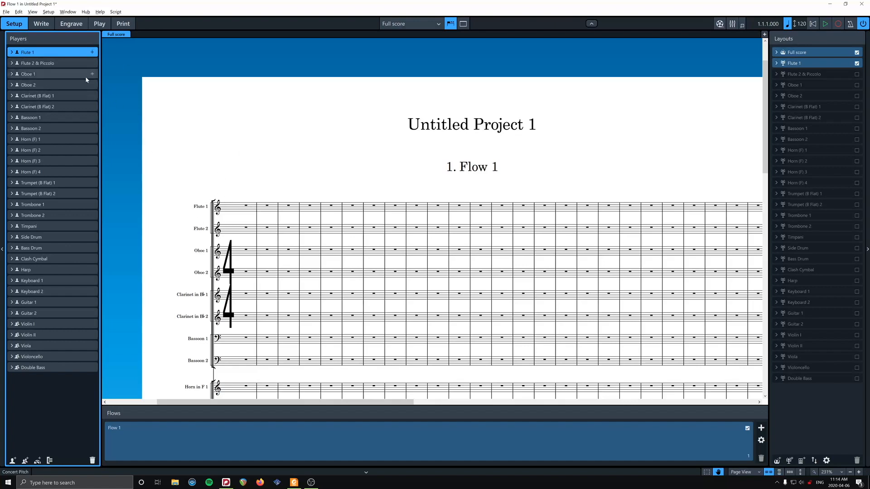
pyautogui.moveTo(60, 62)
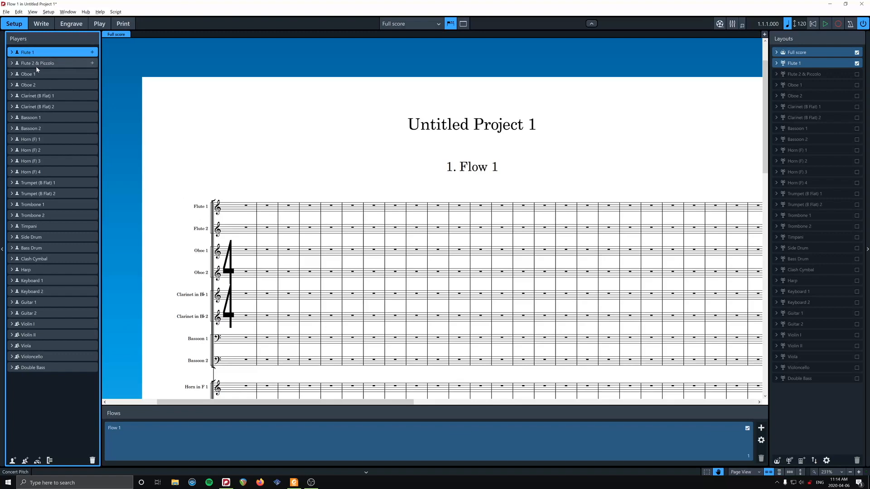
pyautogui.moveTo(47, 70)
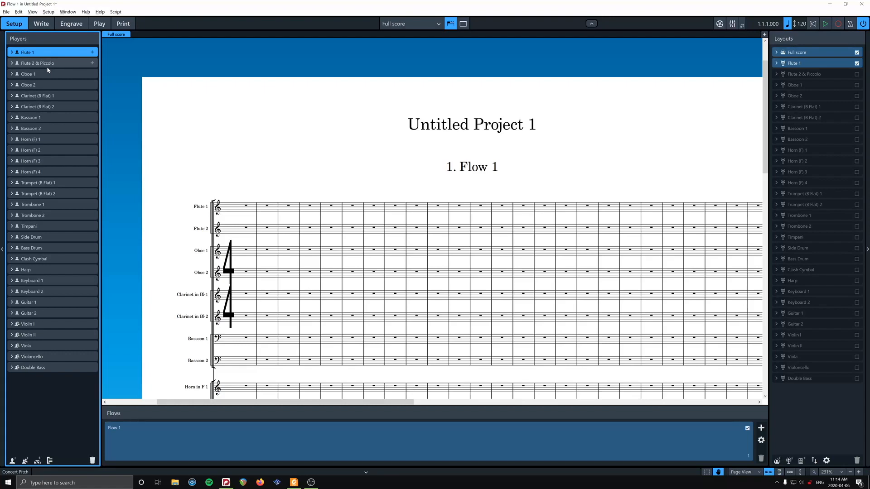
pyautogui.moveTo(35, 65)
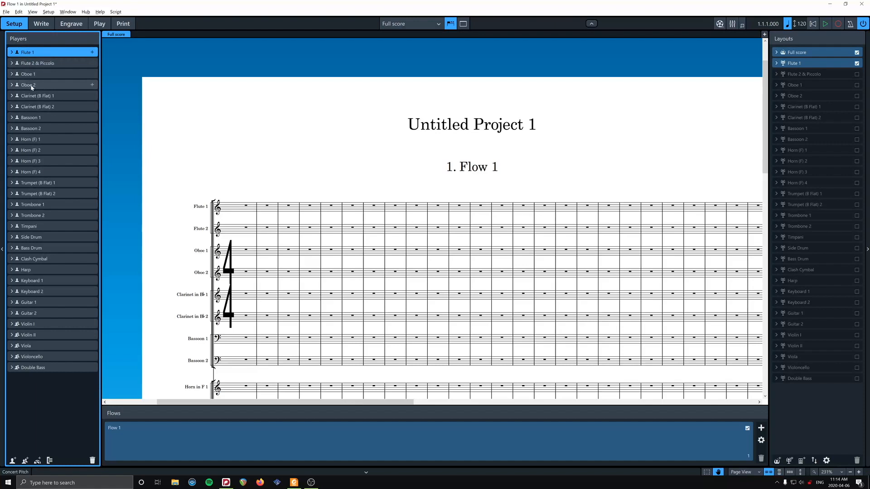
pyautogui.moveTo(37, 106)
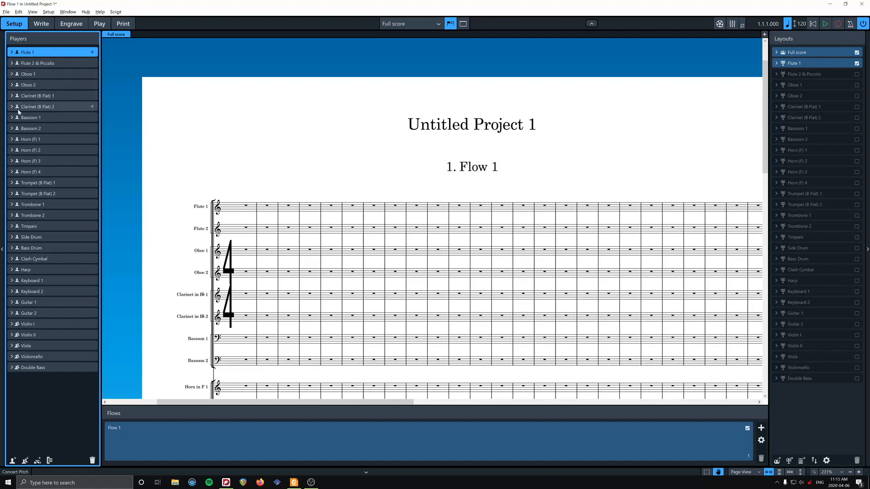
pyautogui.moveTo(45, 112)
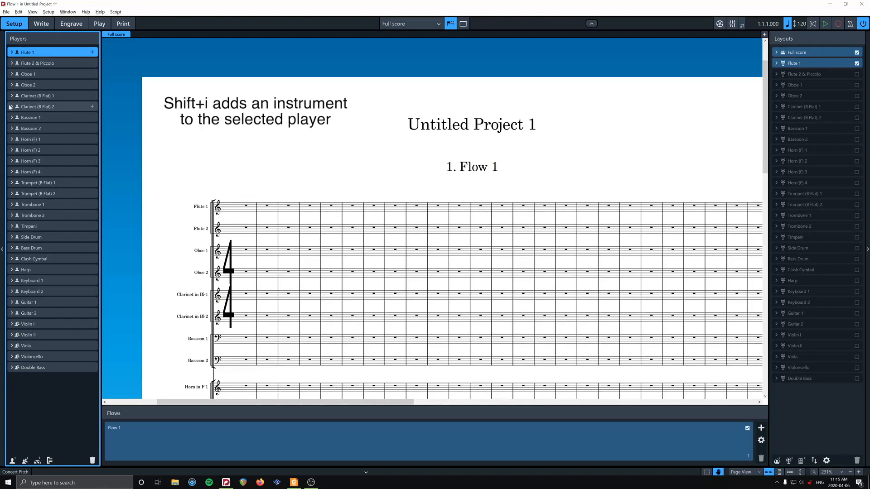
# Add a Clarinet (E Flat) to the Clarinet (B Flat) 2 player via the 'clar' search
pyautogui.click(5, 107)
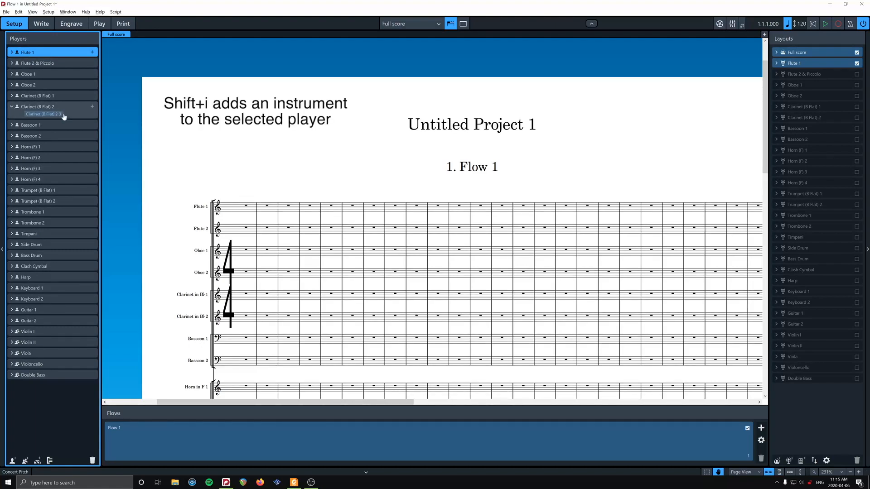
pyautogui.click(93, 107)
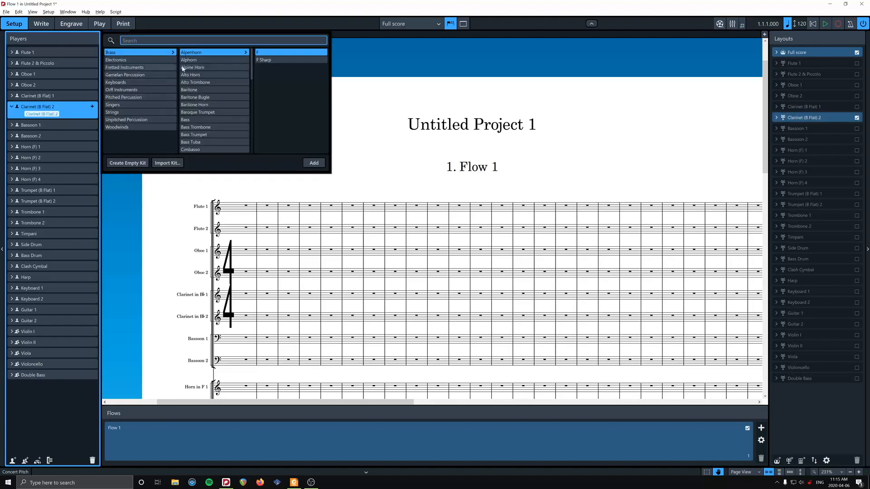
pyautogui.write('clar')
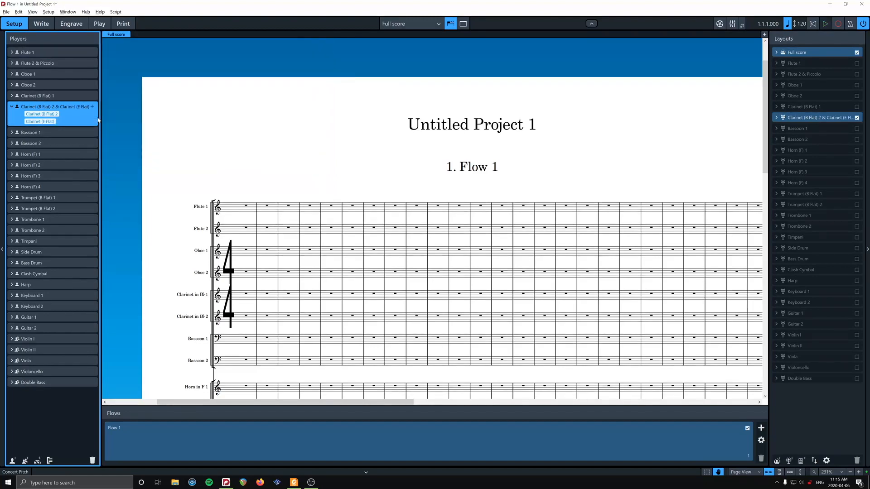
pyautogui.moveTo(31, 110)
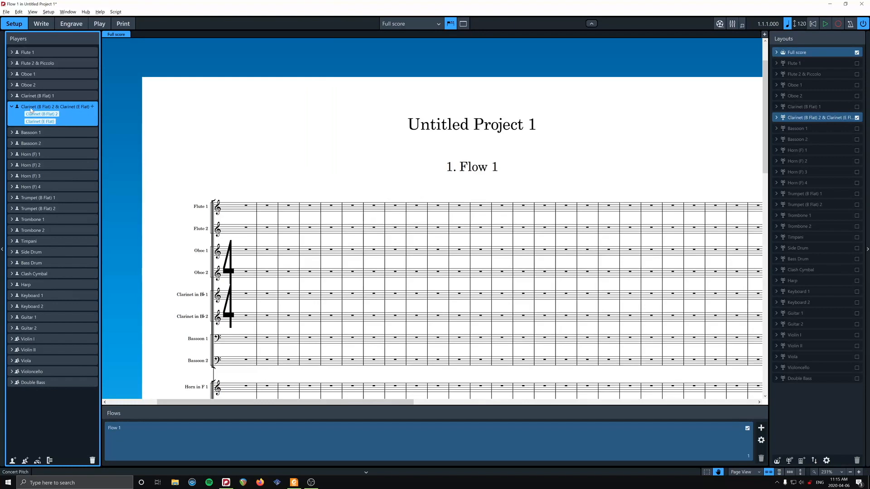
pyautogui.moveTo(53, 106)
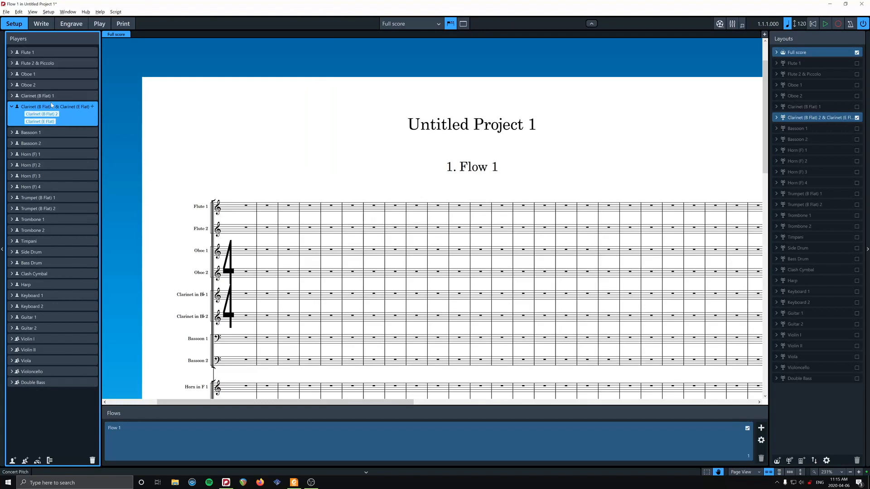
pyautogui.moveTo(93, 132)
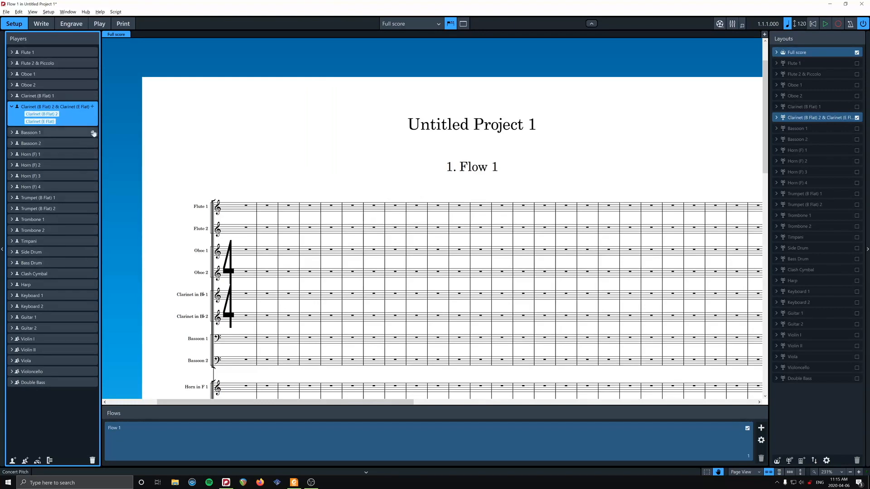
pyautogui.moveTo(87, 164)
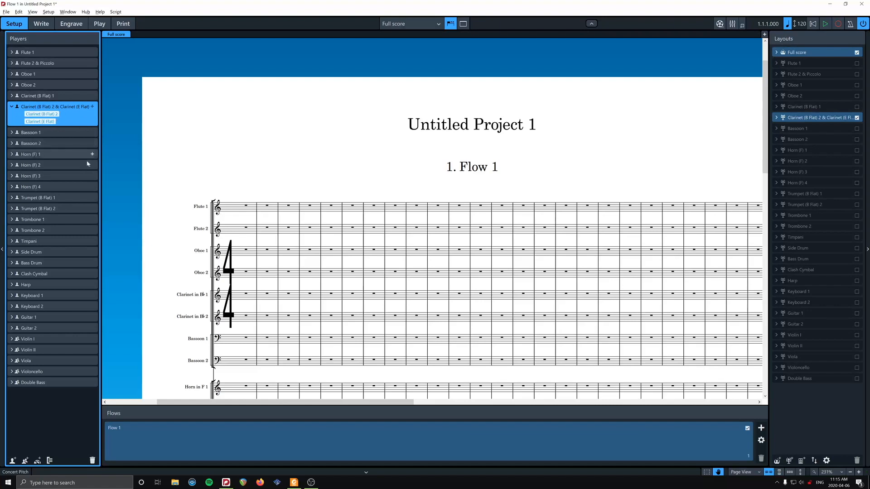
pyautogui.moveTo(57, 270)
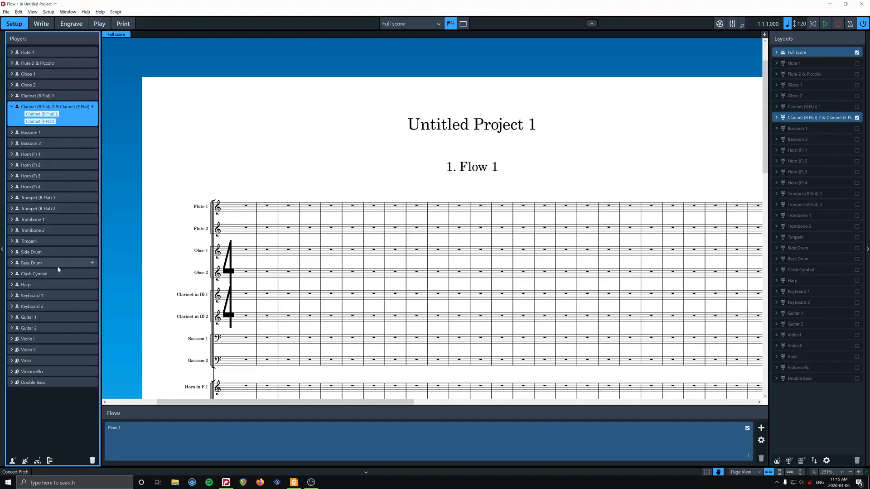
pyautogui.moveTo(29, 317)
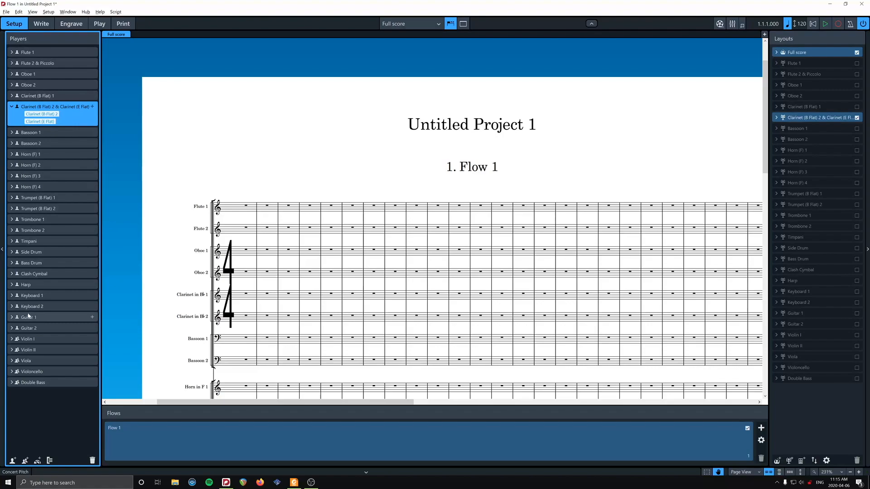
# Scroll down to the guitar and string staves at the bottom of the score
pyautogui.scroll(-3)
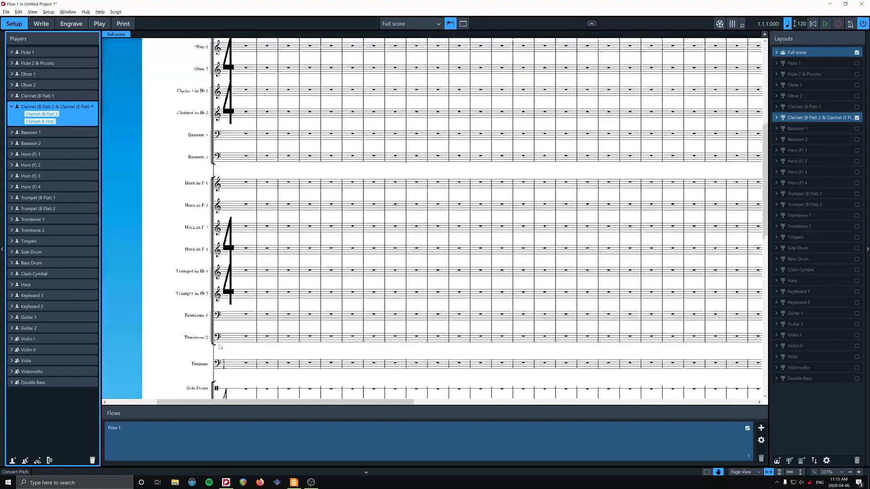
pyautogui.scroll(-3)
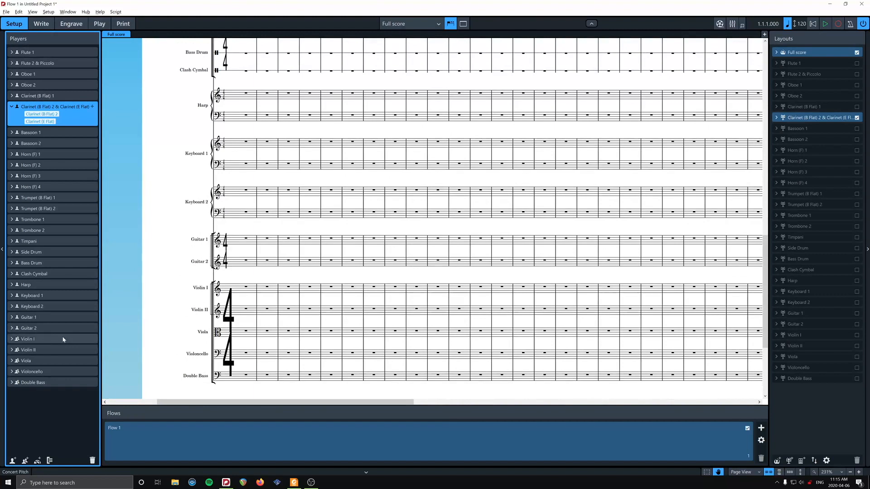
pyautogui.moveTo(63, 455)
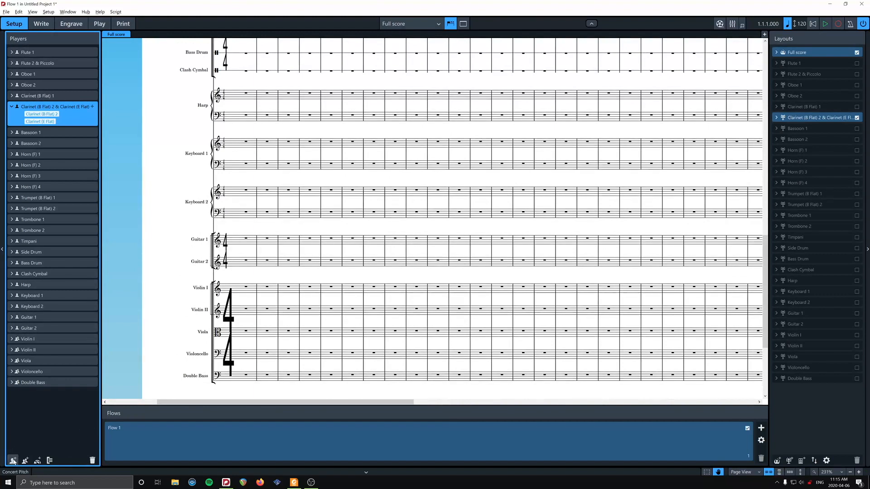
# Add a solo Bass Guitar player, searching 'bass' in the instrument picker
pyautogui.click(12, 460)
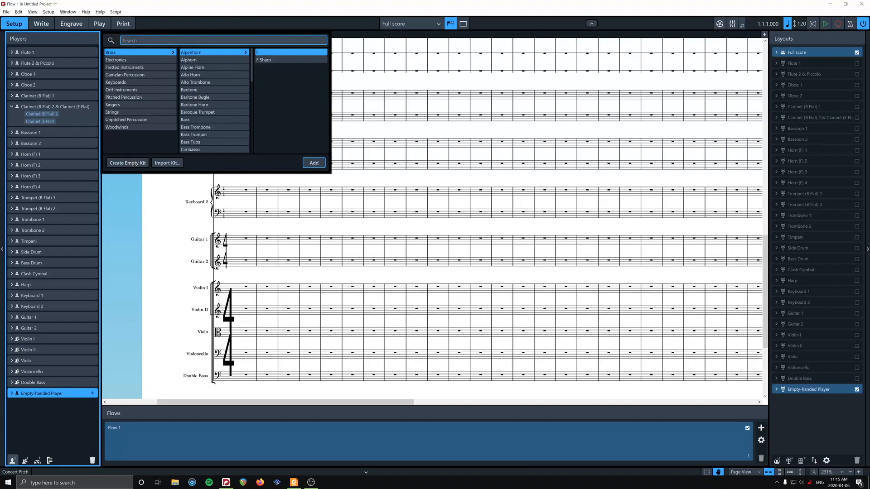
pyautogui.write('bass')
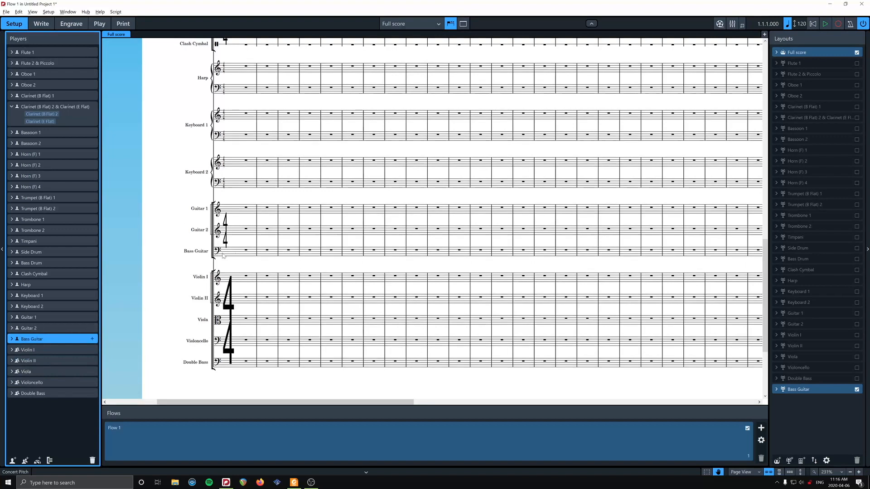
pyautogui.moveTo(207, 267)
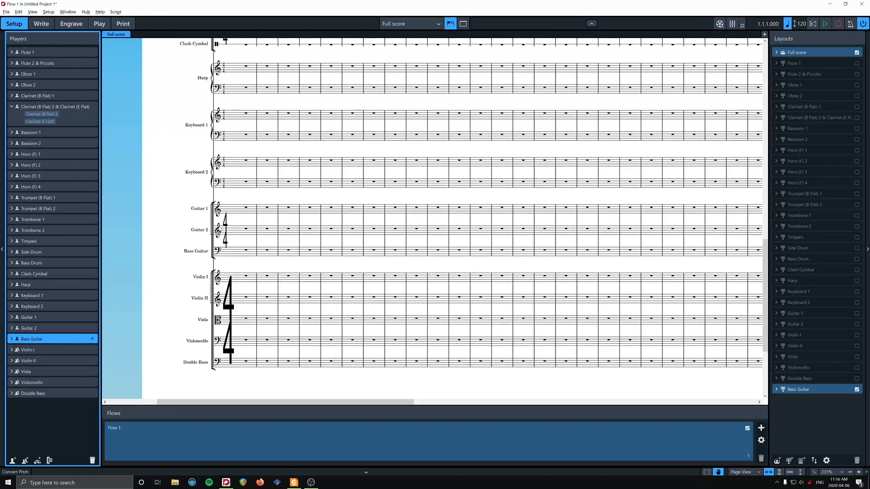
pyautogui.scroll(3)
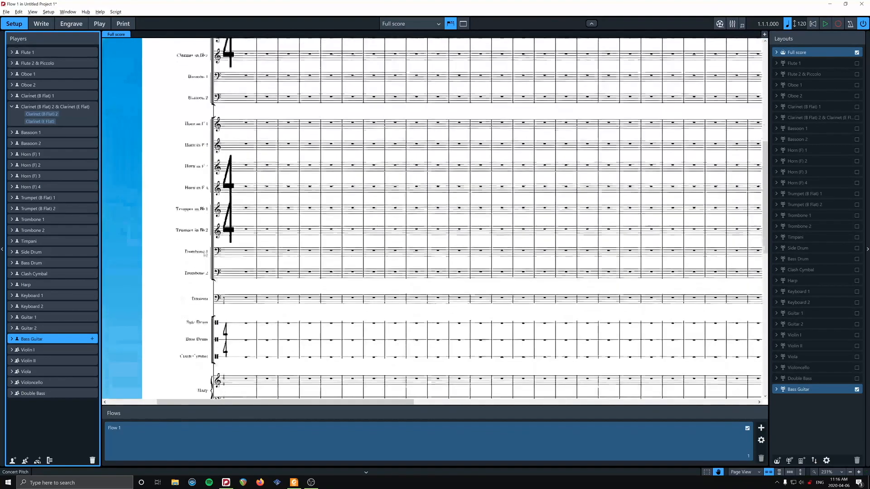
pyautogui.scroll(-3)
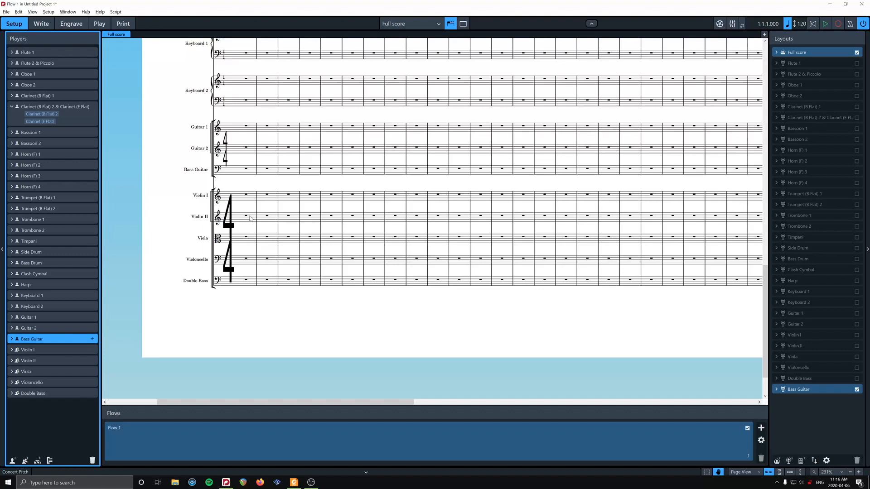
pyautogui.moveTo(236, 181)
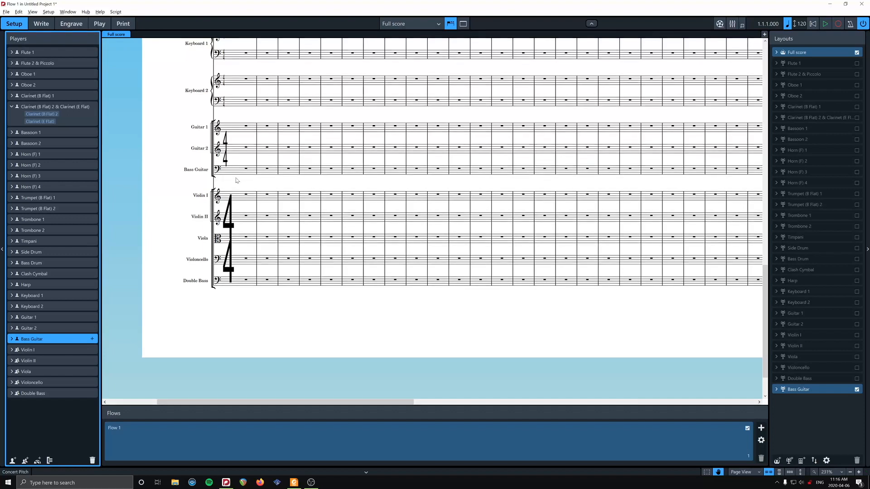
pyautogui.moveTo(218, 194)
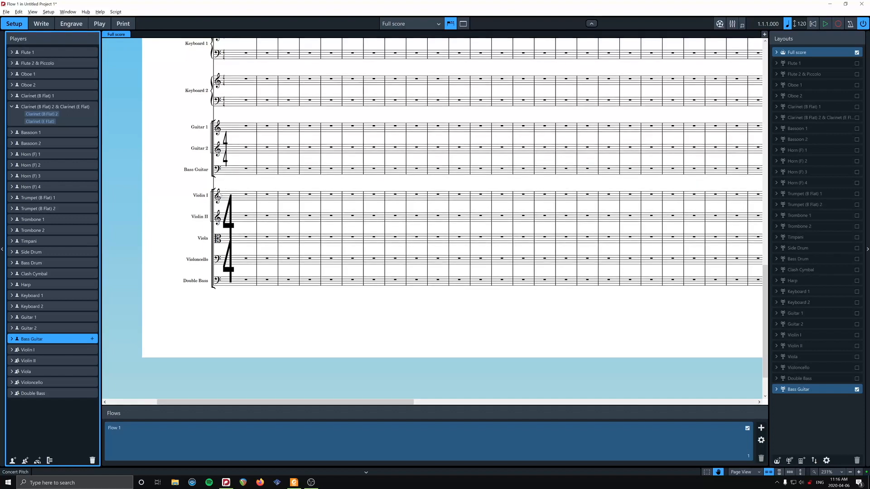
pyautogui.moveTo(161, 194)
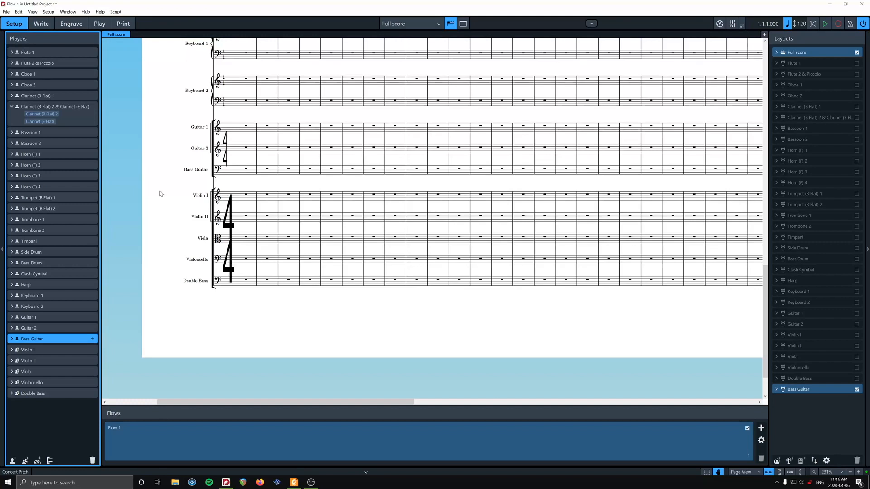
pyautogui.moveTo(248, 305)
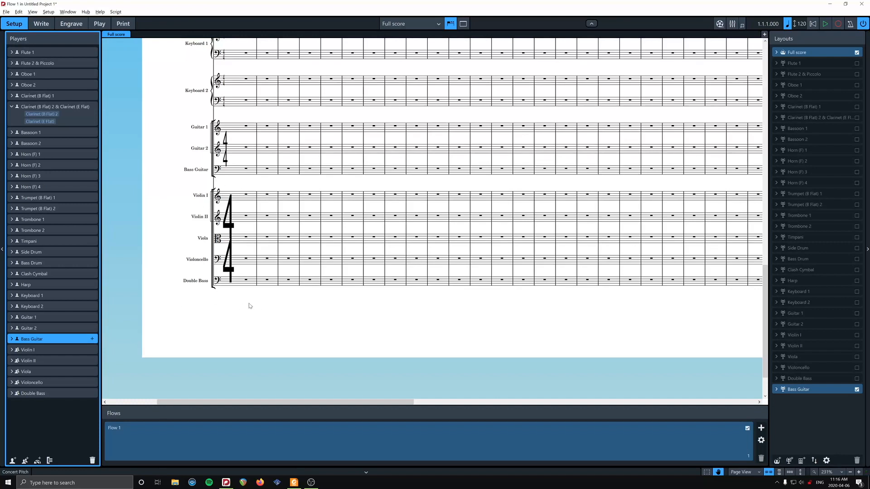
pyautogui.moveTo(202, 219)
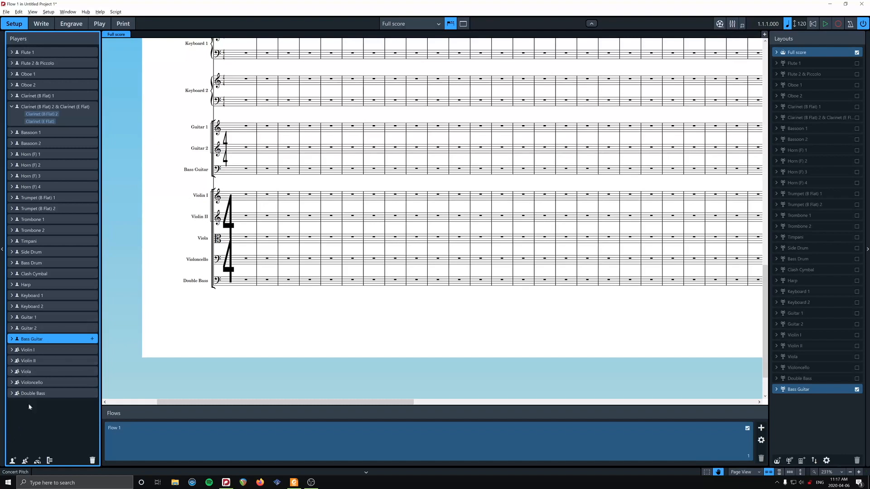
pyautogui.moveTo(26, 461)
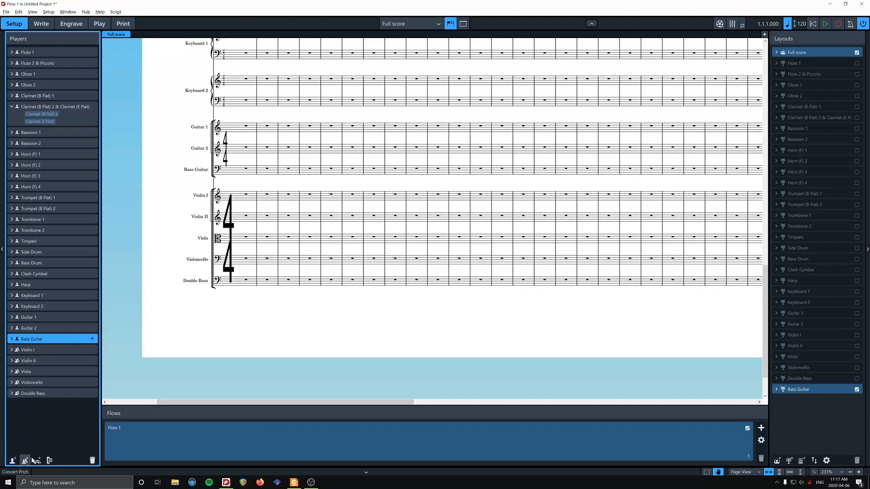
pyautogui.moveTo(38, 461)
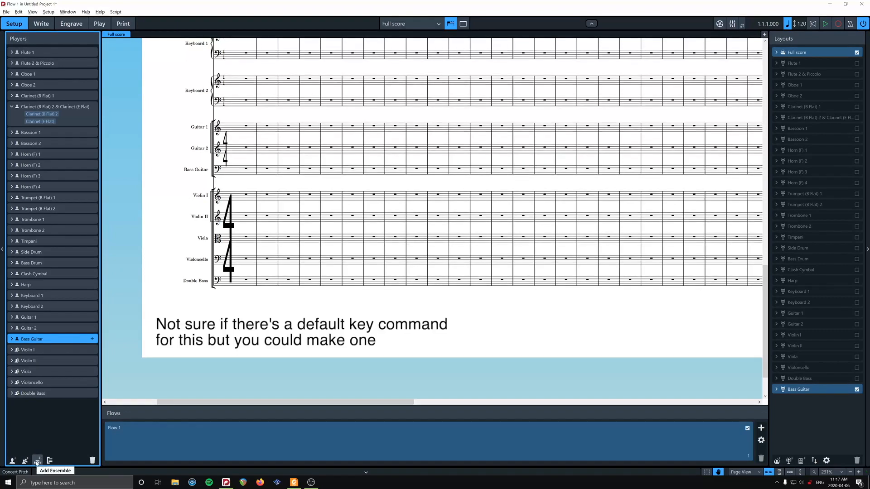
# Add a Strings > String Section ensemble to the score
pyautogui.click(38, 461)
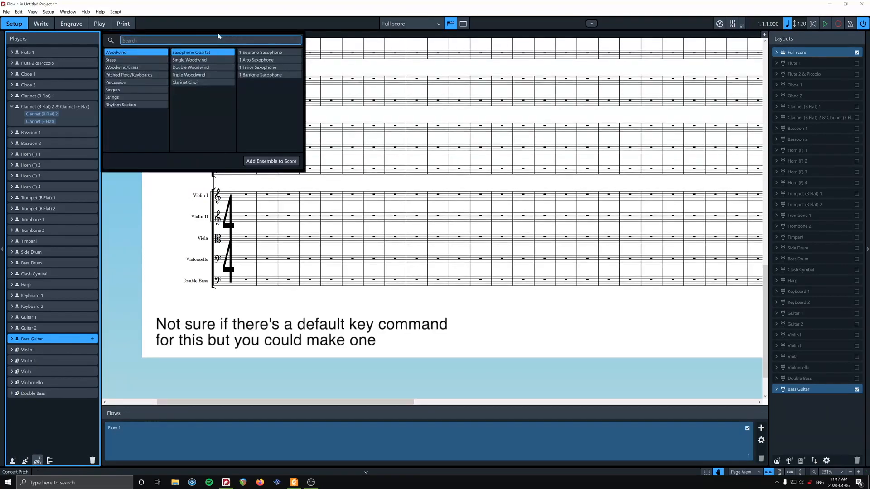
pyautogui.click(112, 97)
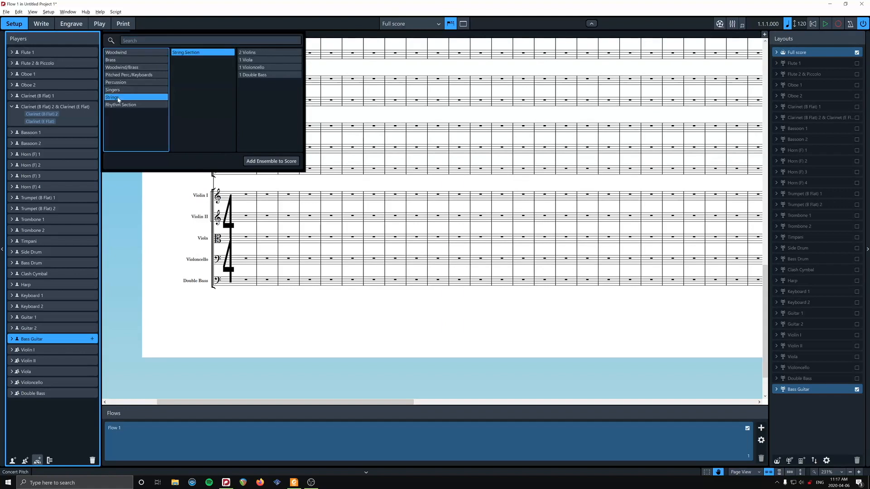
pyautogui.click(271, 161)
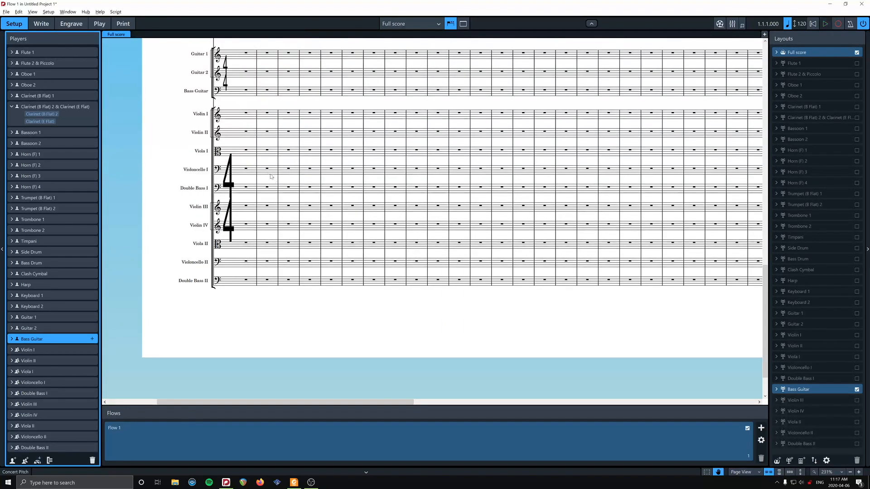
pyautogui.moveTo(234, 201)
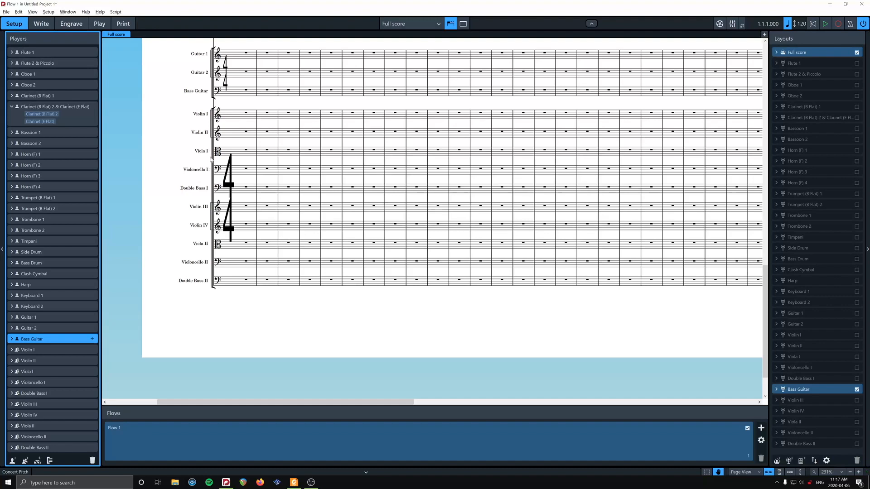
pyautogui.moveTo(198, 208)
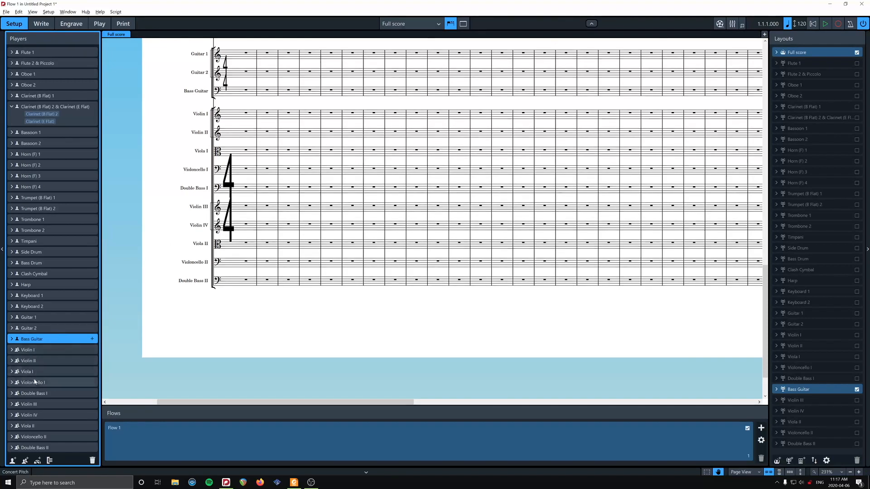
# Rename the Violin III instrument to Violin OD with short name Vln OD
pyautogui.click(11, 404)
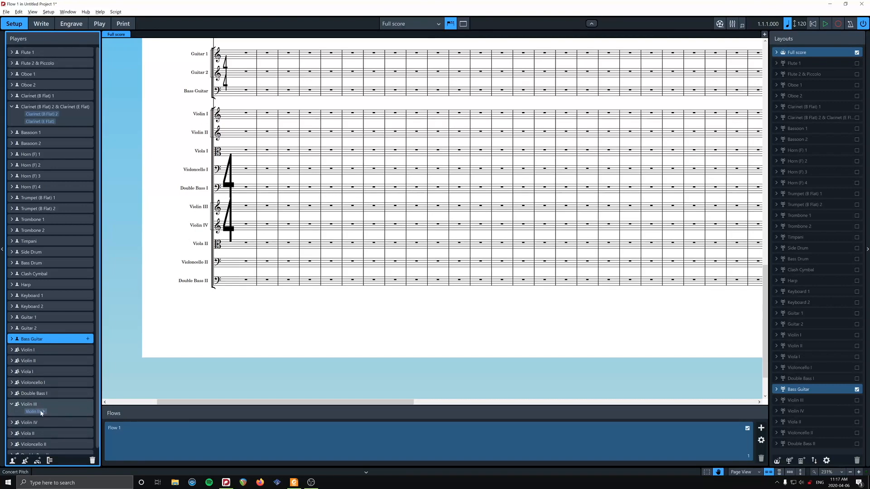
pyautogui.rightClick(36, 411)
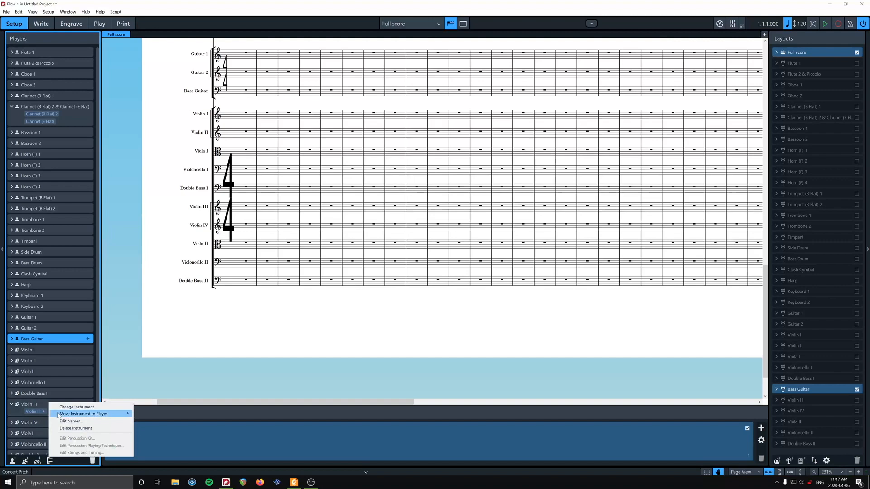
pyautogui.click(70, 420)
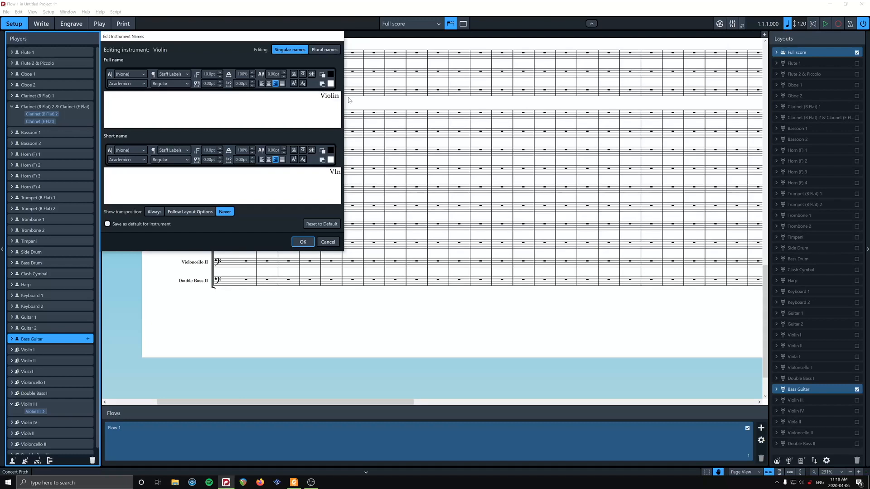
pyautogui.write('OD')
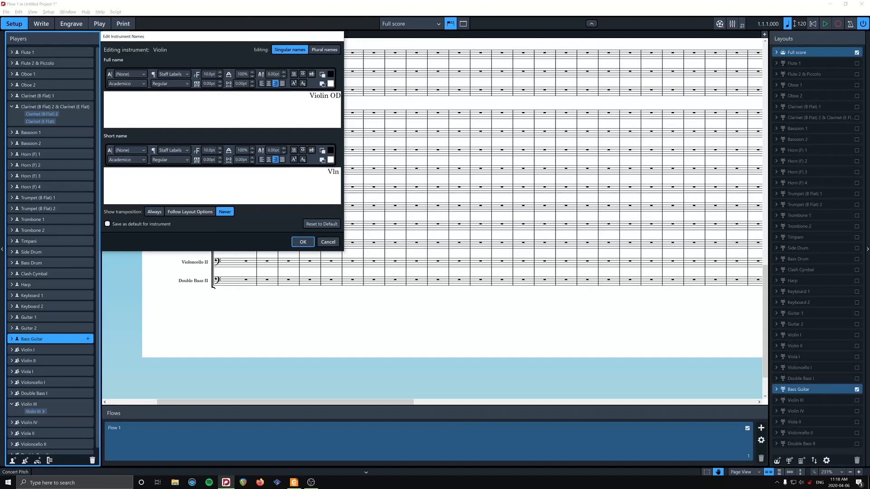
pyautogui.write('OD')
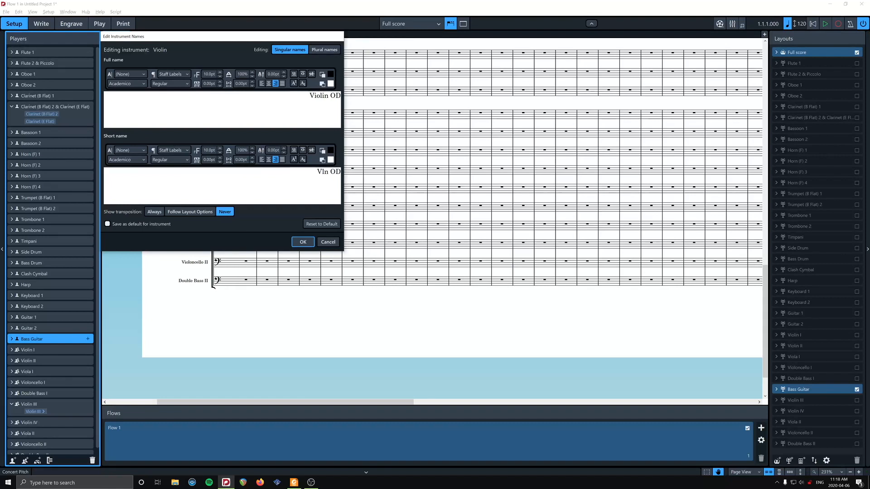
pyautogui.click(303, 242)
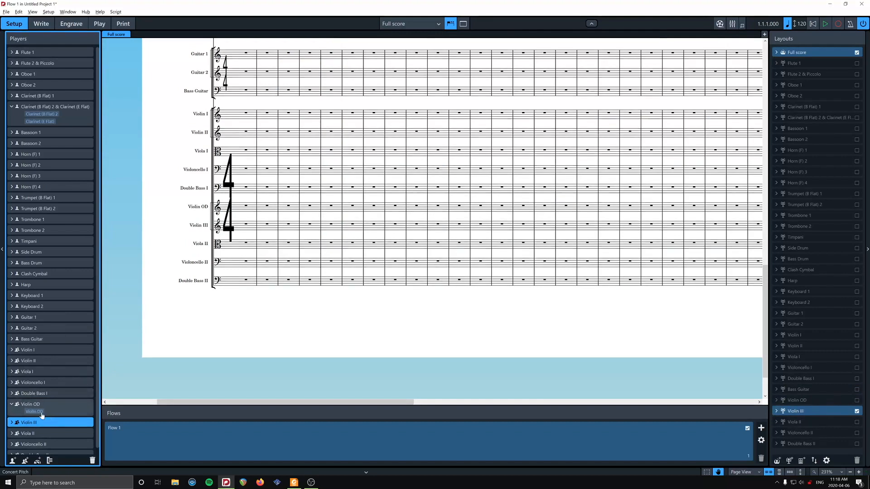
pyautogui.moveTo(202, 209)
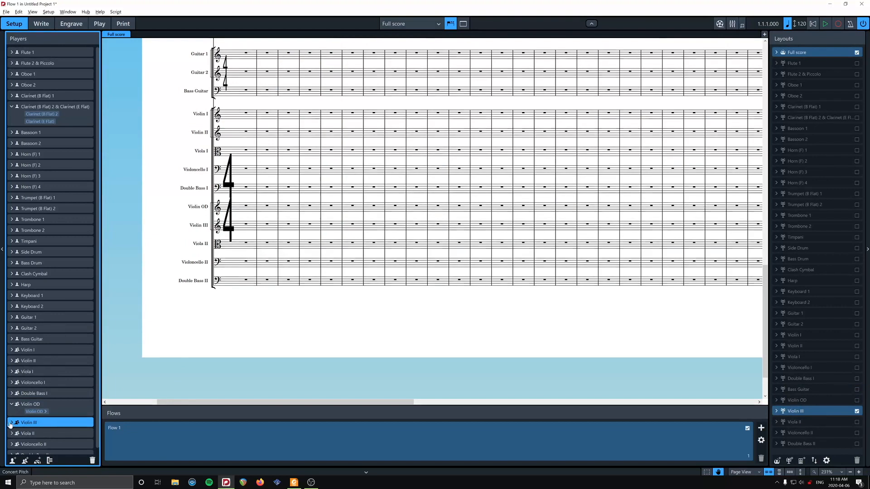
# Rename the second added violin with 'OD' full and short names, then move on to the Double Bass OD player
pyautogui.rightClick(34, 430)
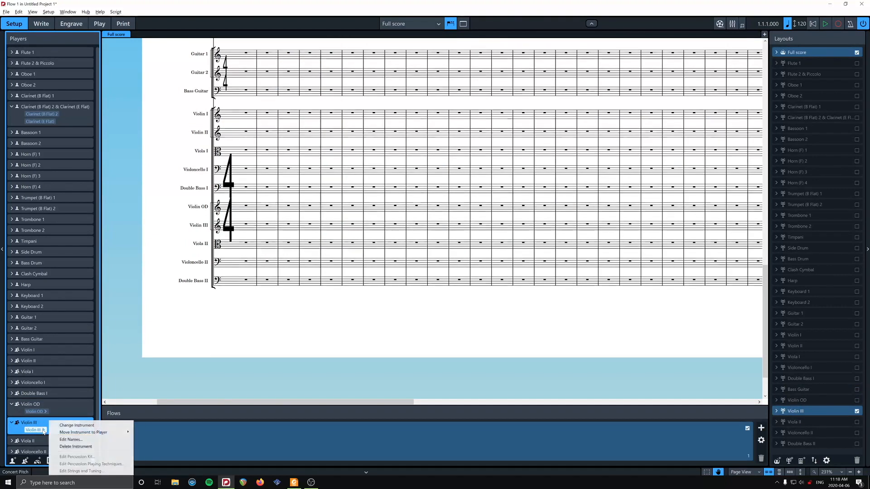
pyautogui.click(71, 439)
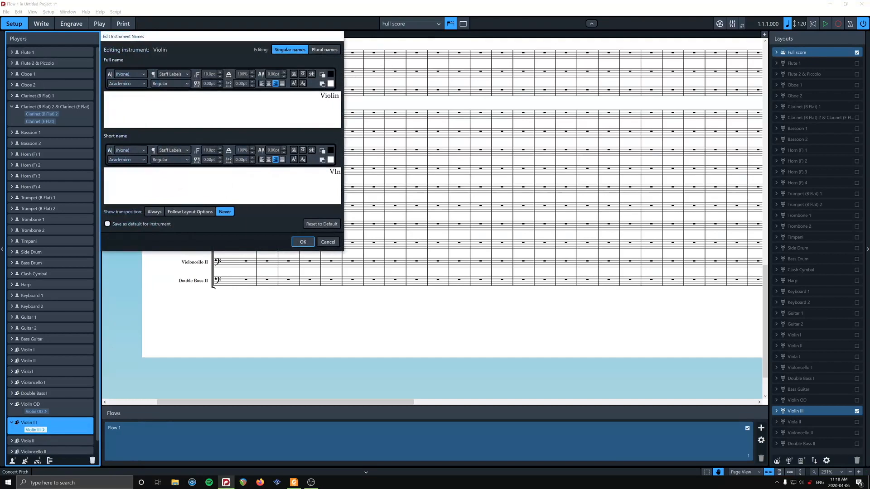
pyautogui.write('OD')
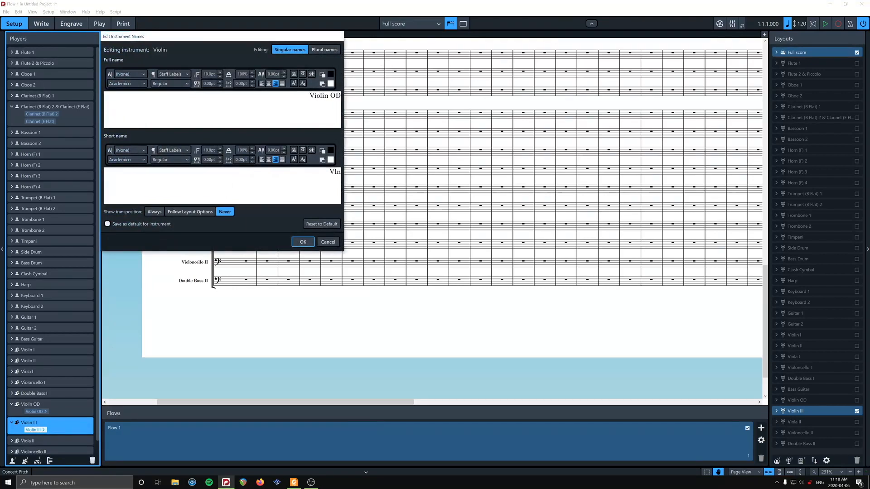
pyautogui.write('OD')
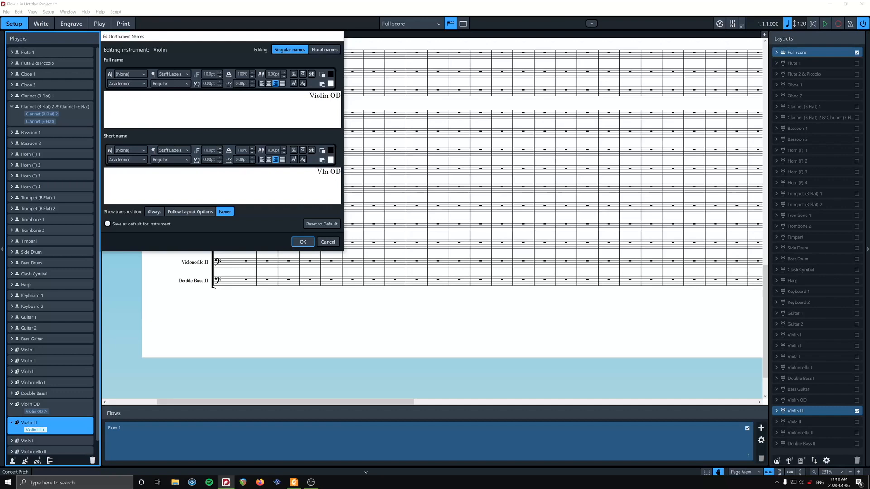
pyautogui.click(303, 242)
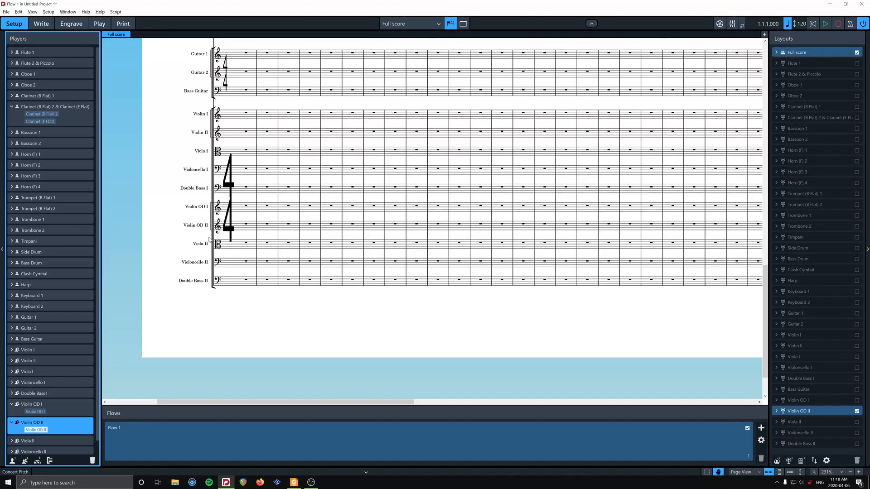
pyautogui.moveTo(203, 300)
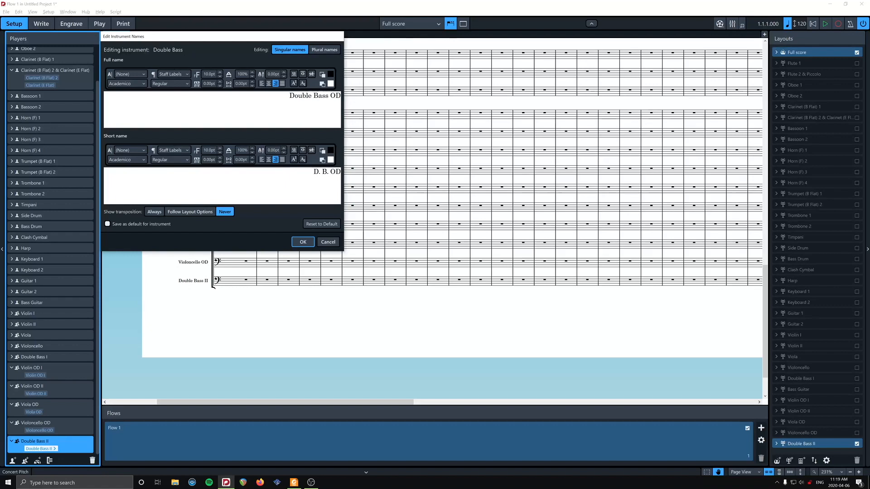
pyautogui.click(302, 241)
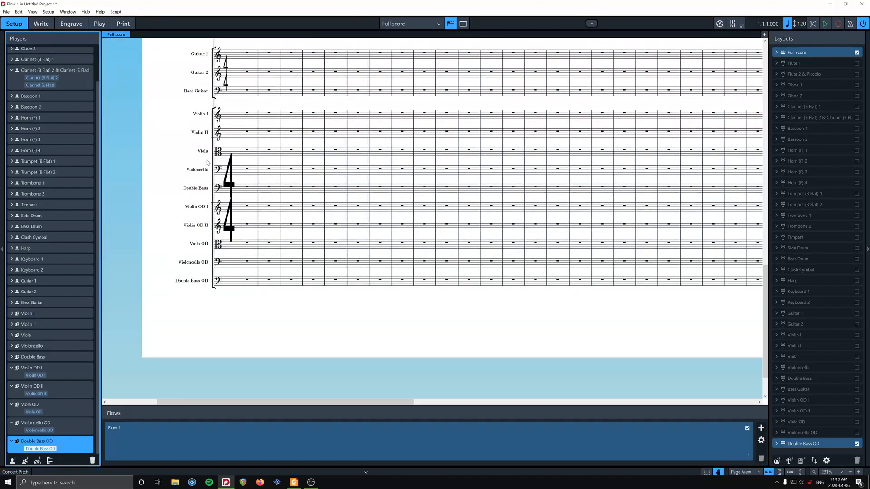
pyautogui.moveTo(209, 172)
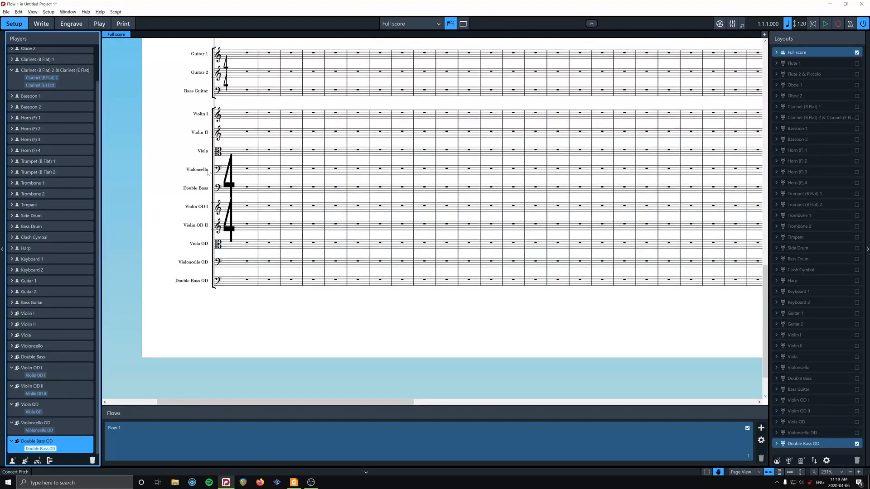
pyautogui.moveTo(172, 296)
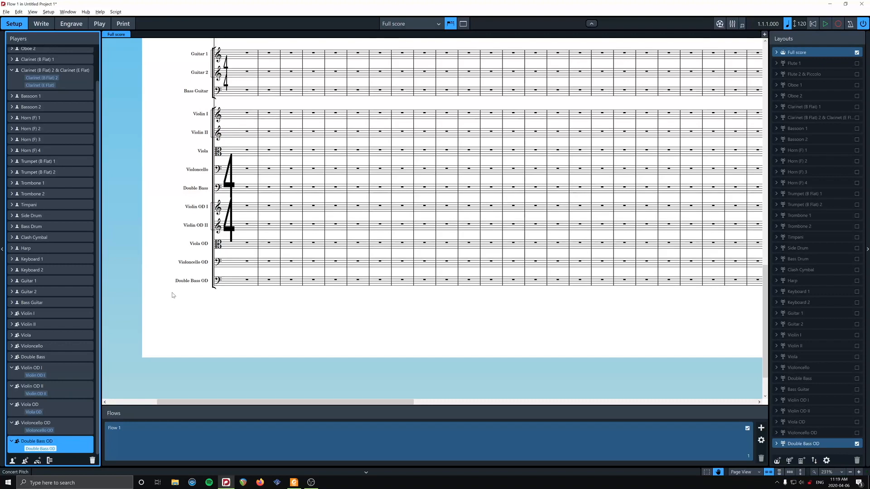
pyautogui.moveTo(256, 205)
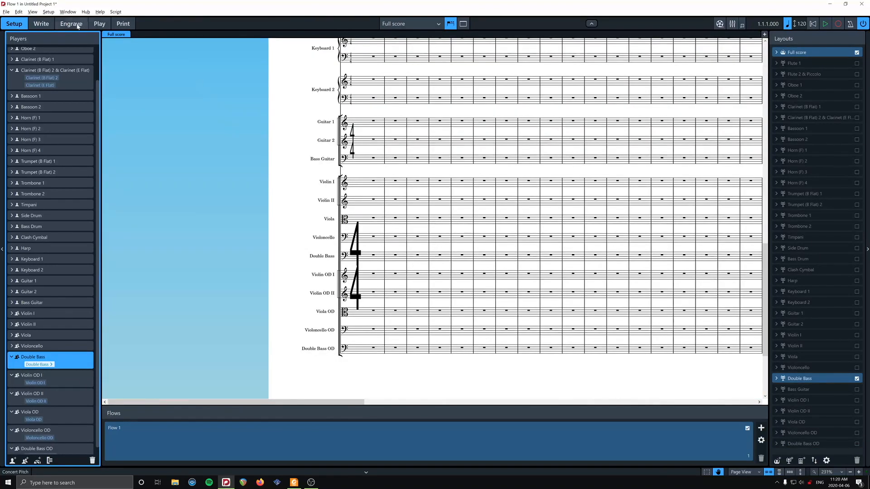
# In Engrave mode, join the Violin I through Double Bass staves in one bracket
pyautogui.click(71, 24)
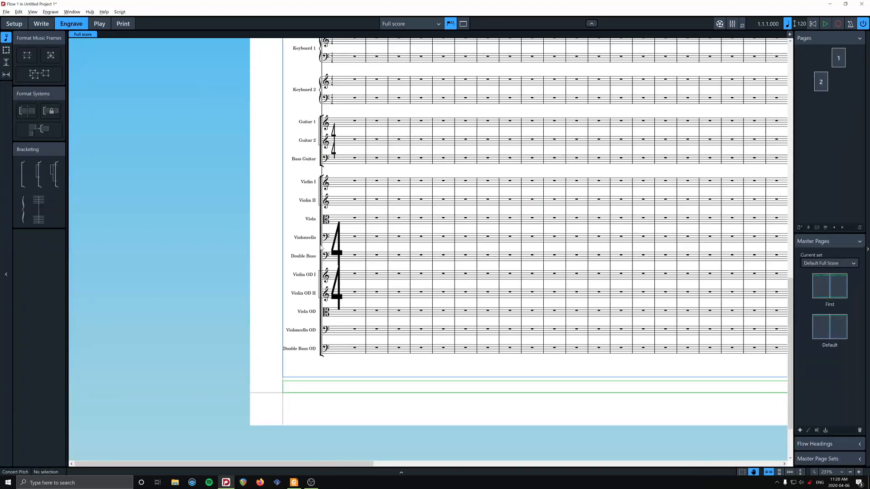
pyautogui.click(320, 267)
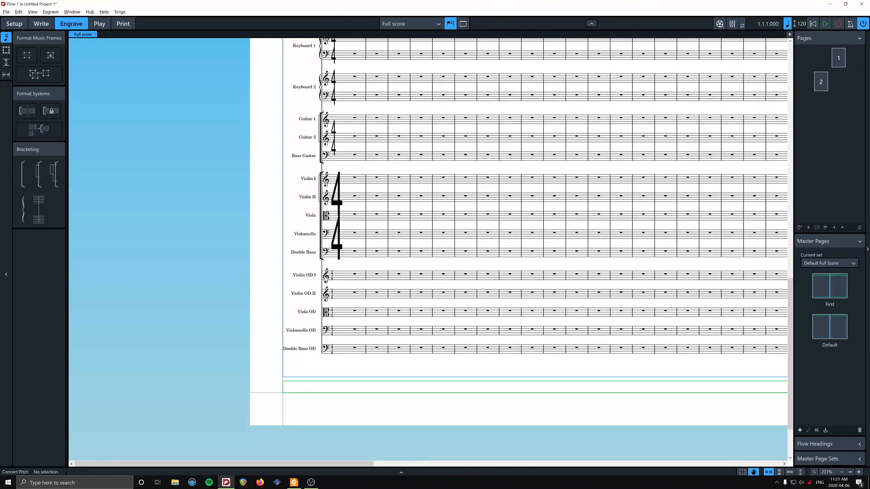
pyautogui.click(354, 275)
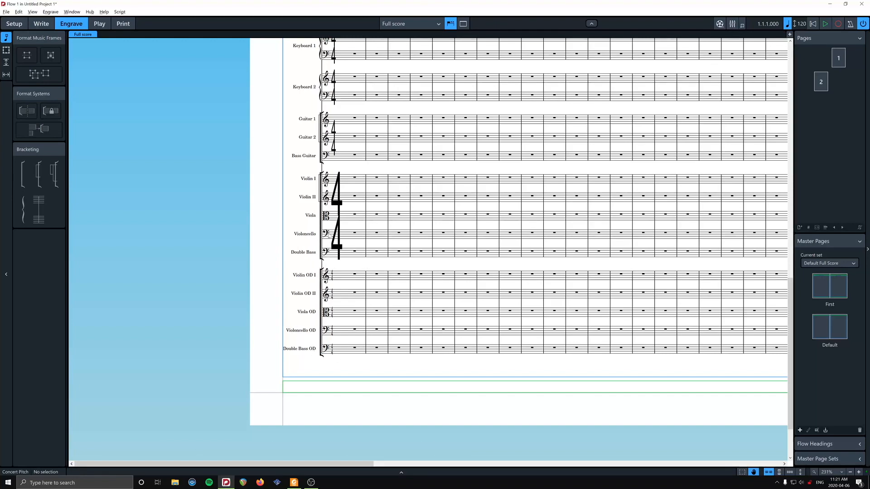
pyautogui.moveTo(332, 286)
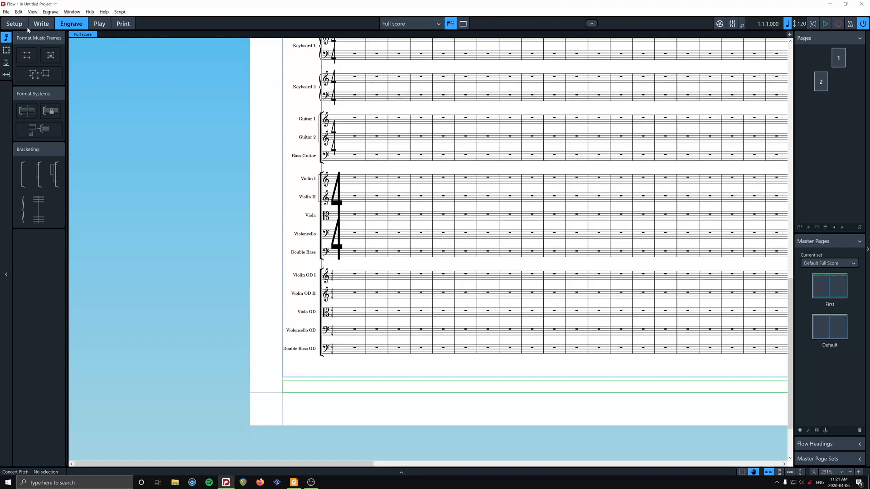
# Back in Setup, select Violin OD I through Double Bass OD and group them as Group 1
pyautogui.click(14, 24)
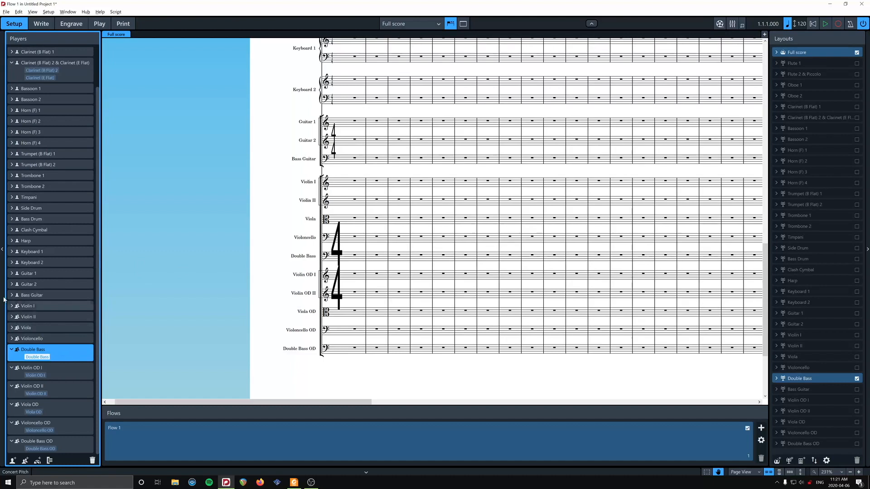
pyautogui.click(31, 368)
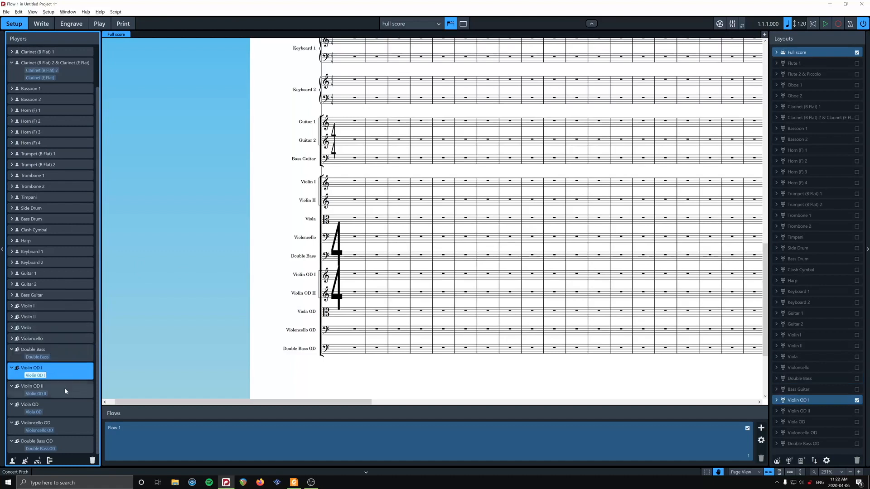
pyautogui.click(50, 445)
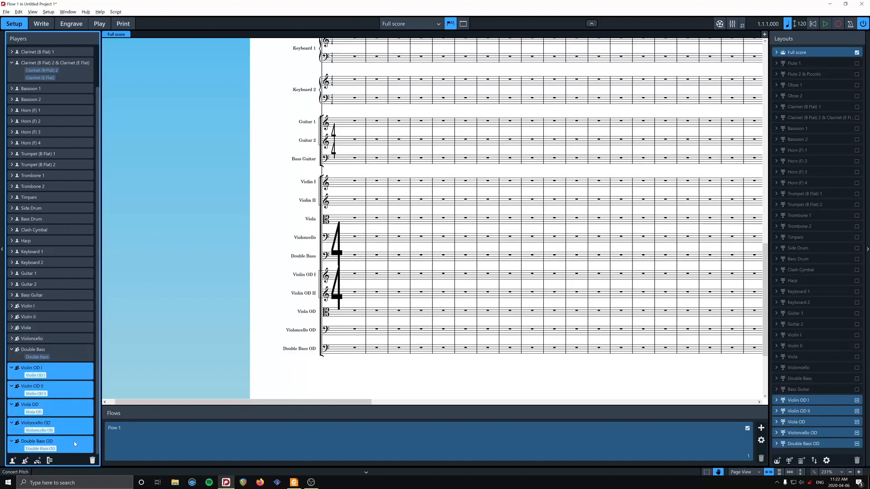
pyautogui.moveTo(49, 460)
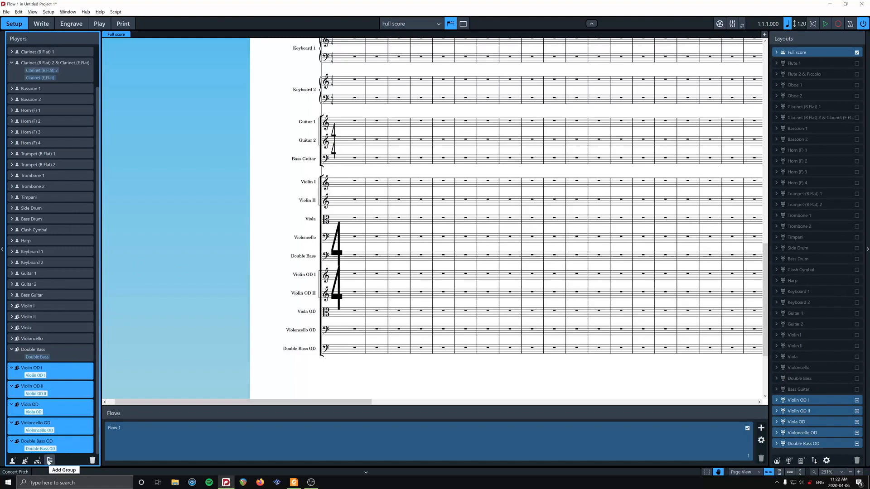
pyautogui.click(49, 460)
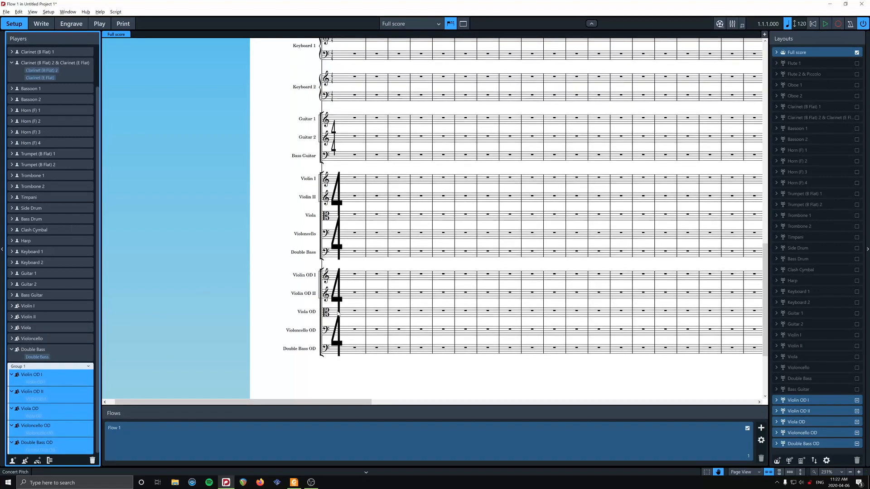
pyautogui.hscroll(3)
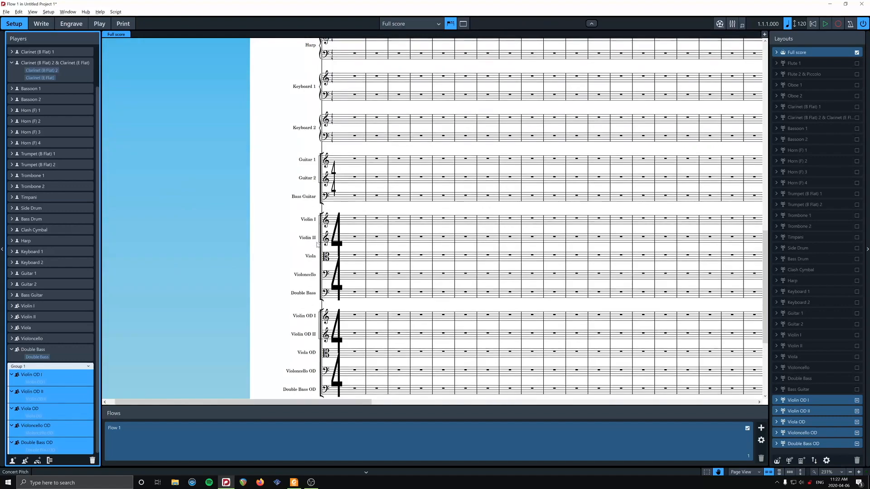
pyautogui.scroll(3)
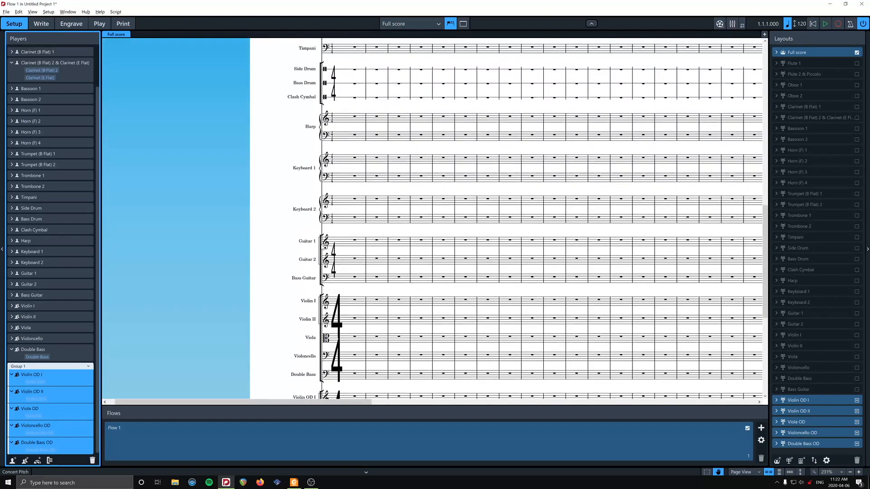
pyautogui.scroll(3)
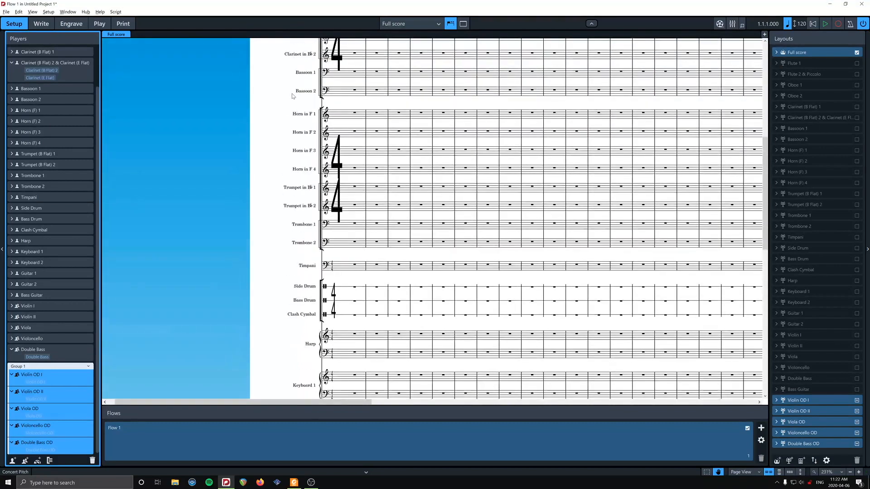
pyautogui.scroll(3)
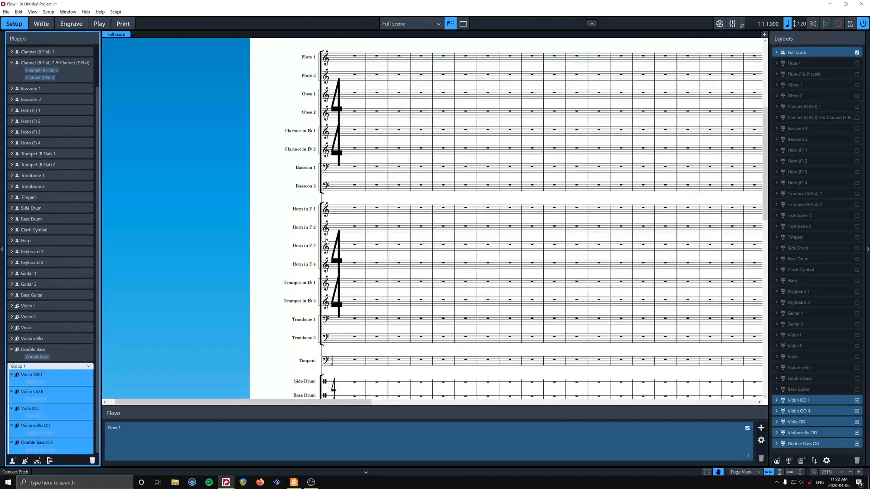
pyautogui.scroll(3)
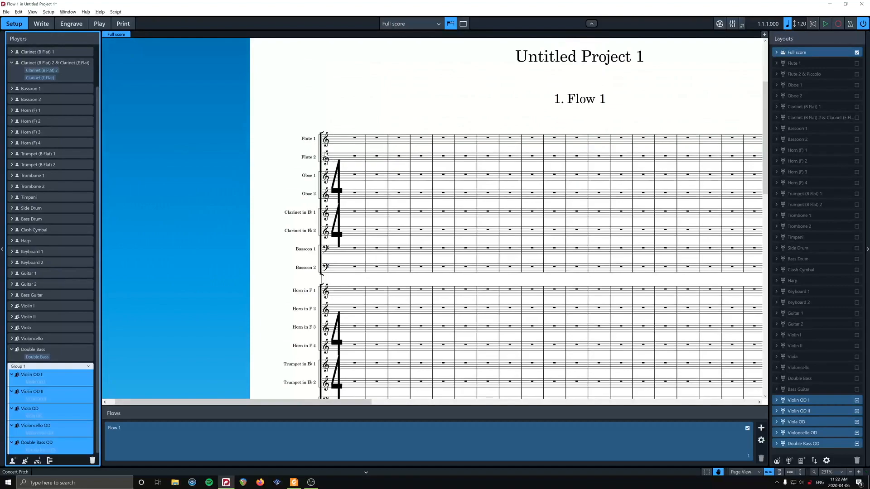
pyautogui.scroll(-3)
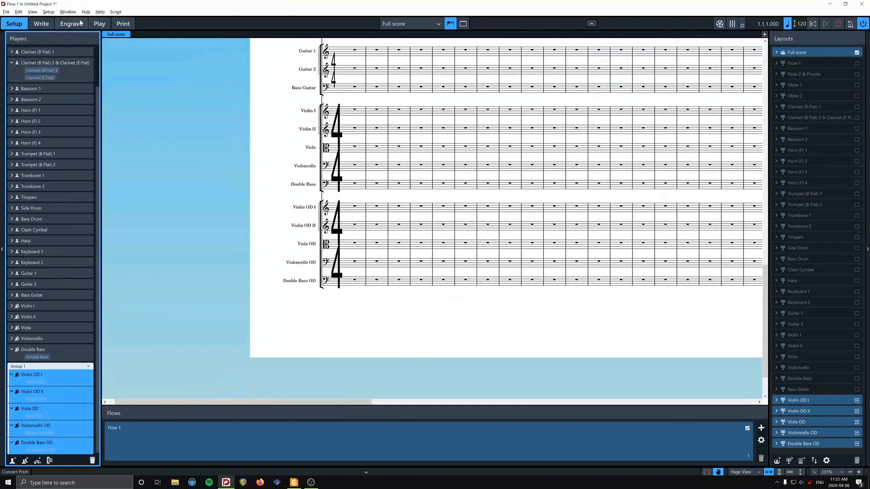
# In Engrave mode check the strings' single plain bracket across the pages, then return to Setup
pyautogui.click(71, 24)
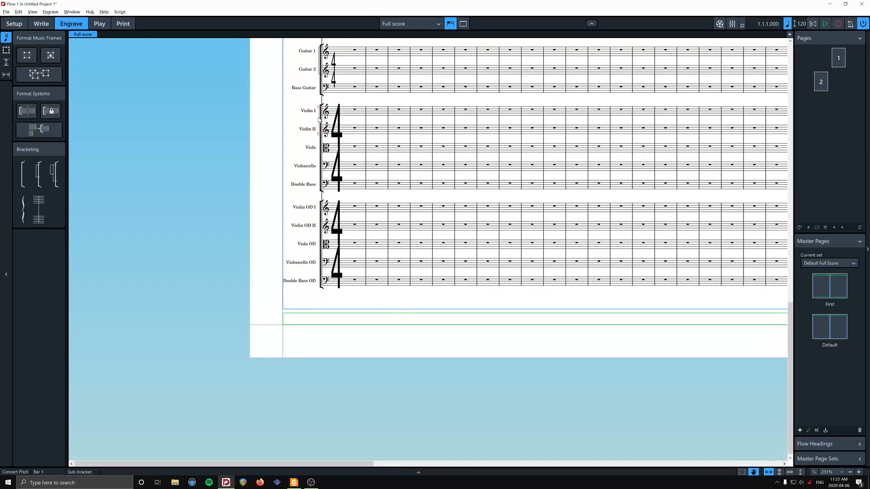
pyautogui.click(394, 157)
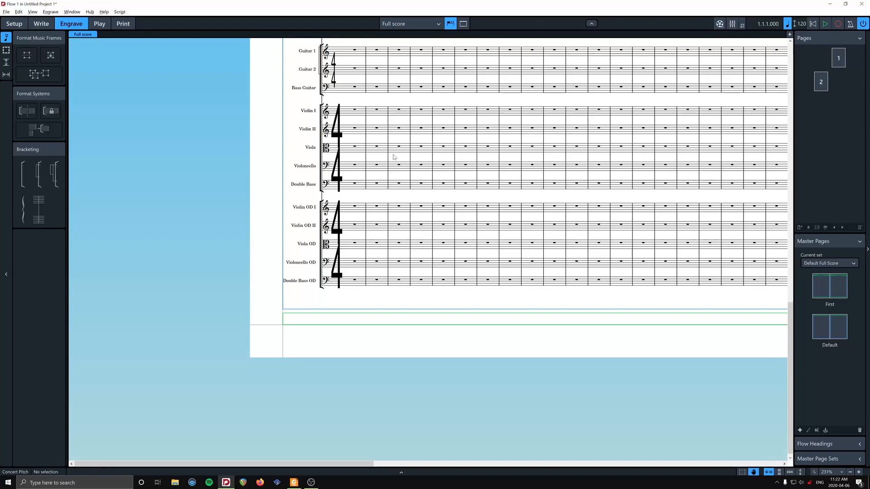
pyautogui.scroll(3)
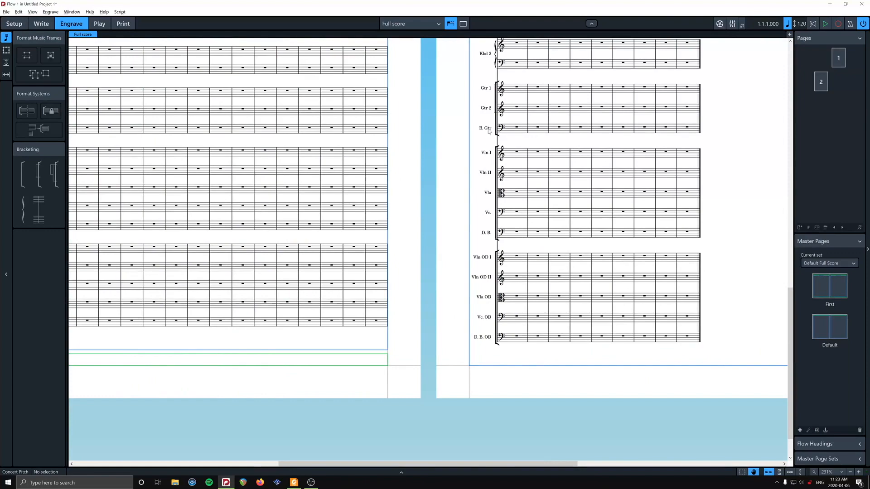
pyautogui.click(13, 23)
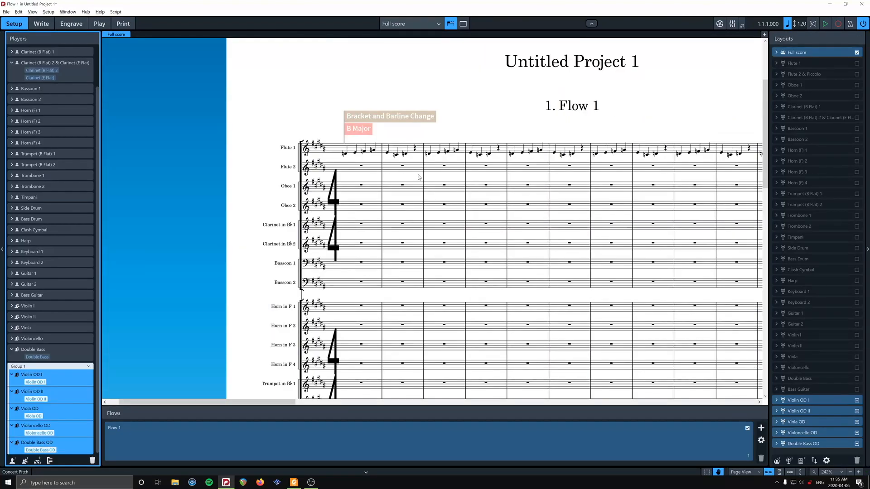
pyautogui.moveTo(415, 178)
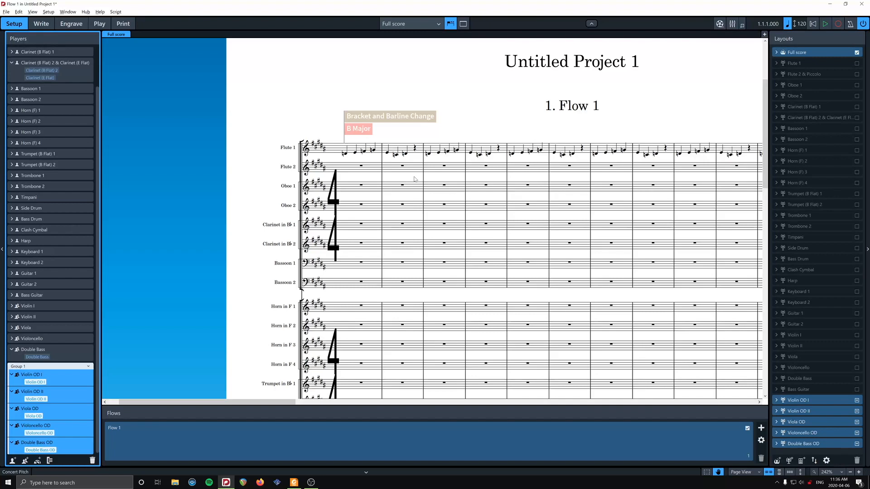
pyautogui.moveTo(341, 174)
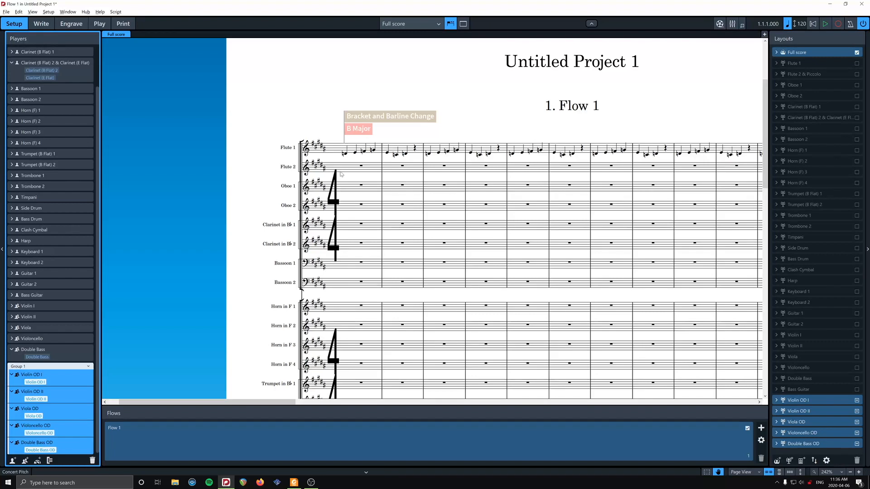
pyautogui.moveTo(266, 176)
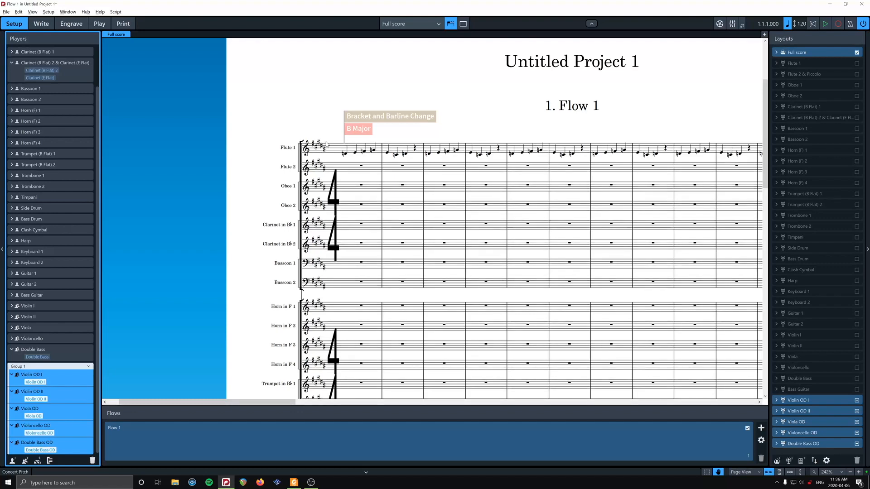
pyautogui.click(41, 23)
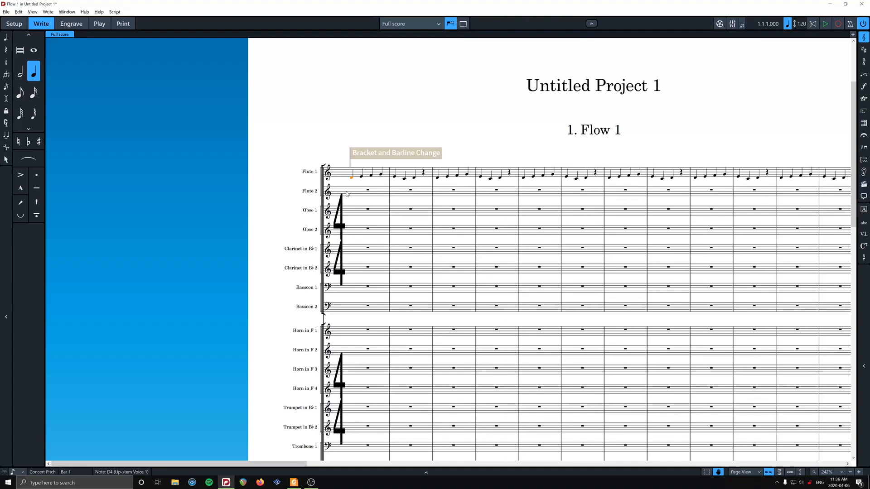
pyautogui.moveTo(360, 193)
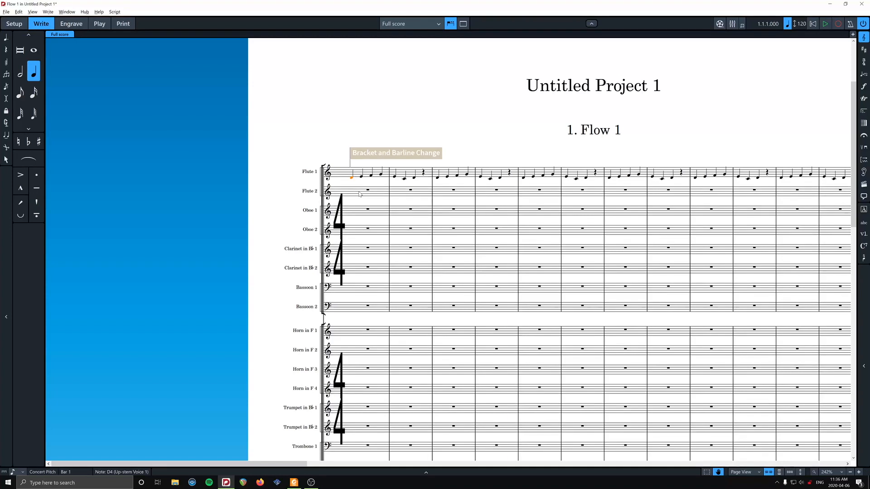
pyautogui.moveTo(363, 201)
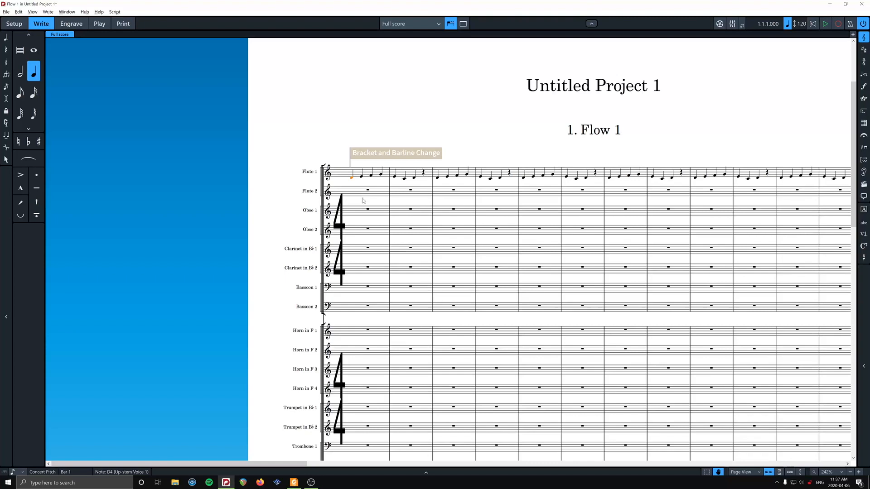
pyautogui.moveTo(366, 204)
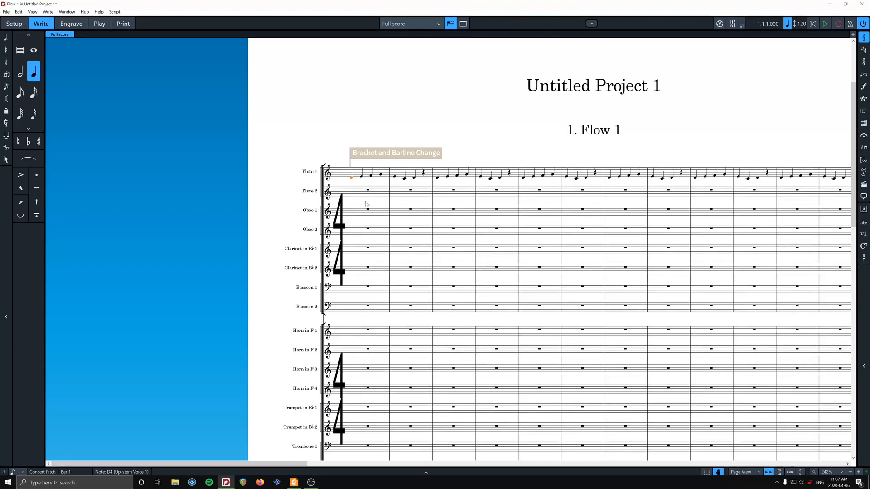
pyautogui.moveTo(371, 206)
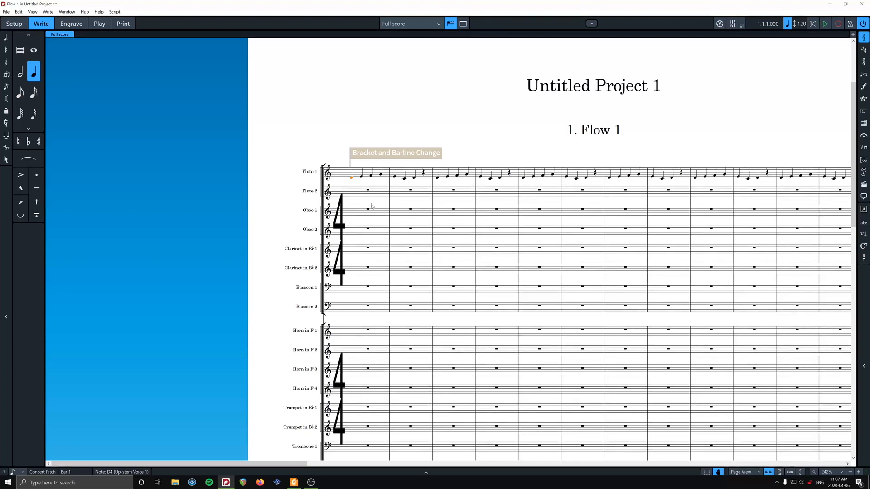
pyautogui.moveTo(368, 211)
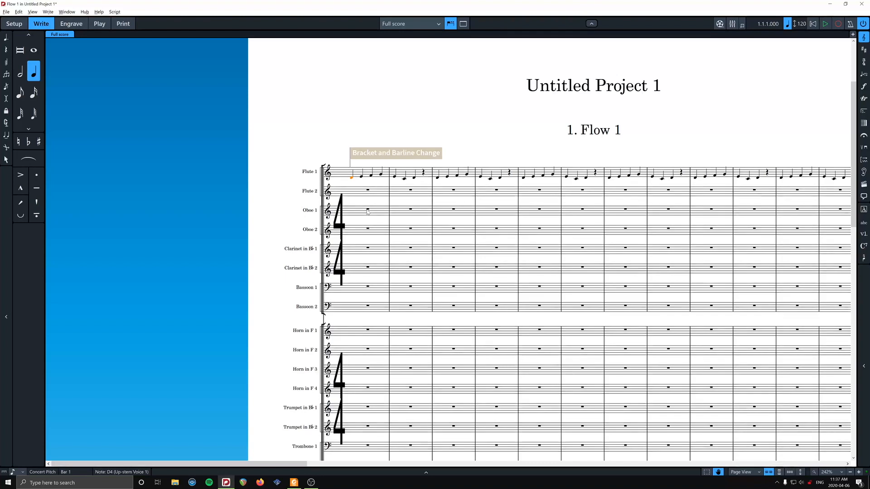
pyautogui.moveTo(407, 187)
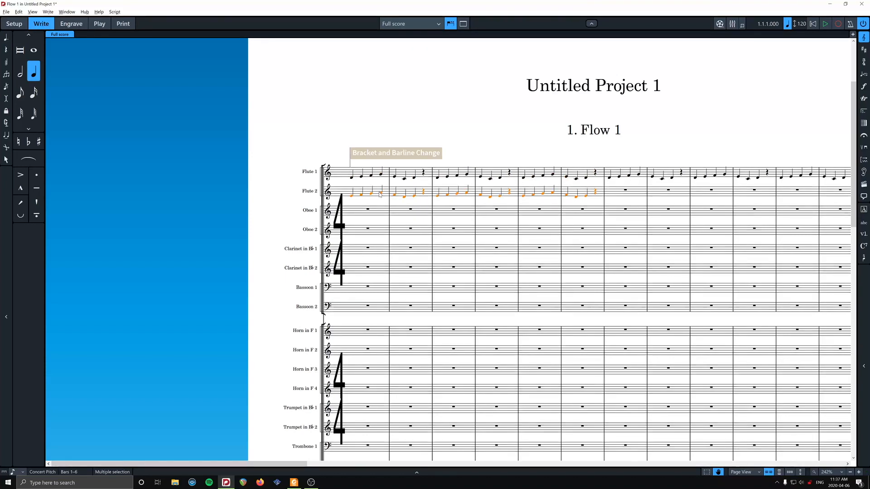
# Deselect the Flute 1 melody just pasted into Flute 2's first six bars
pyautogui.click(129, 91)
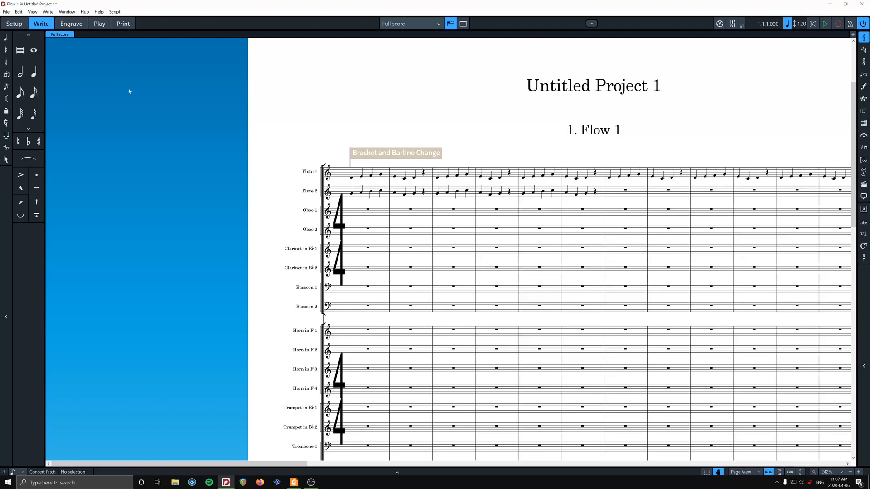
# Switch the score to Galley View and scroll down to the Piccolo and clarinet staves
pyautogui.click(33, 11)
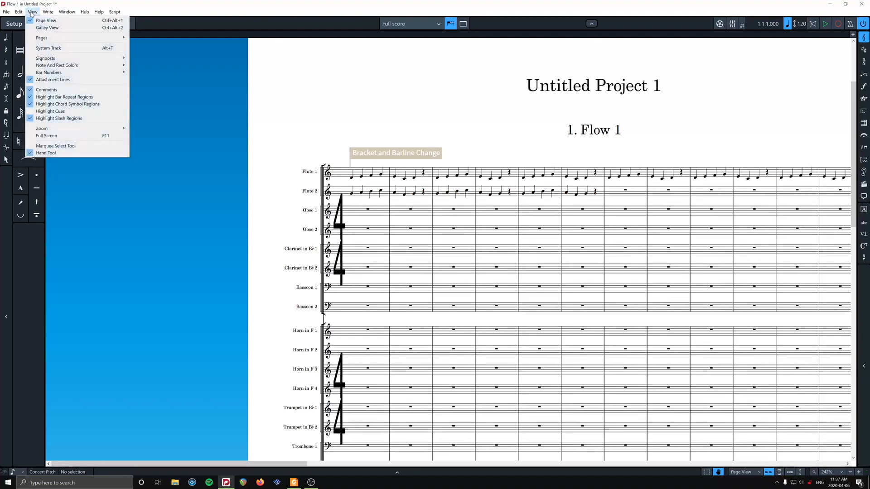
pyautogui.moveTo(48, 28)
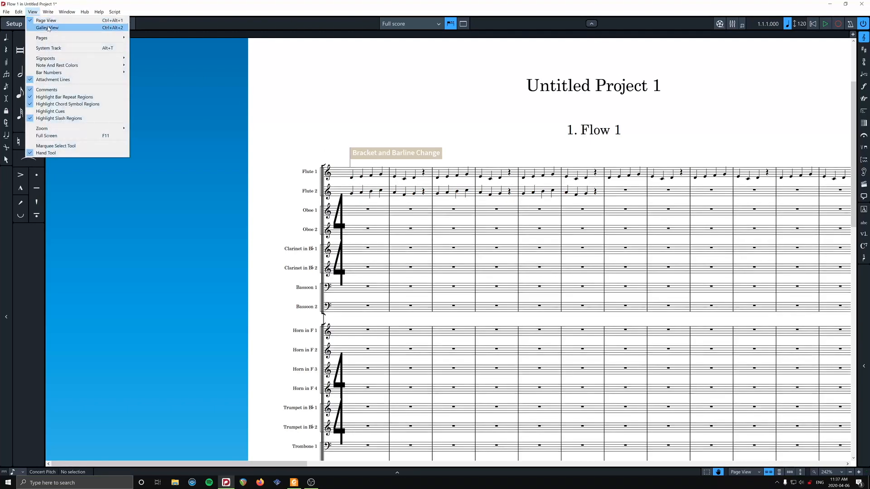
pyautogui.click(46, 28)
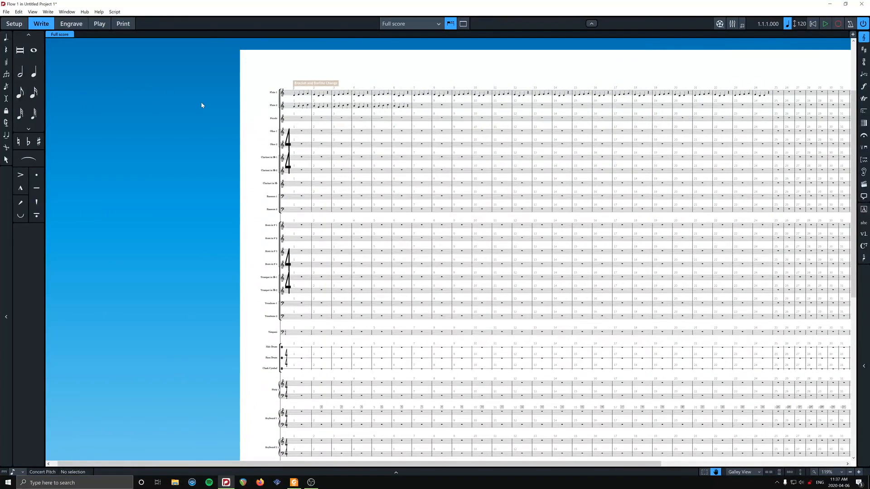
pyautogui.moveTo(374, 126)
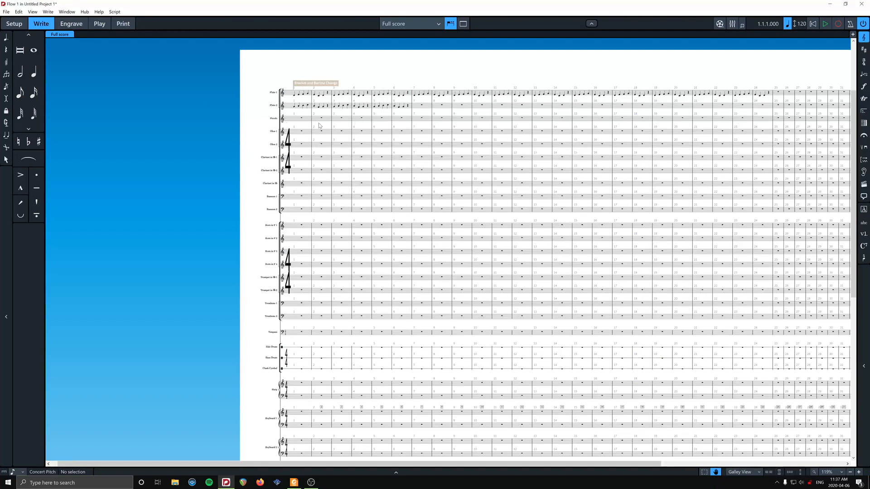
pyautogui.moveTo(324, 113)
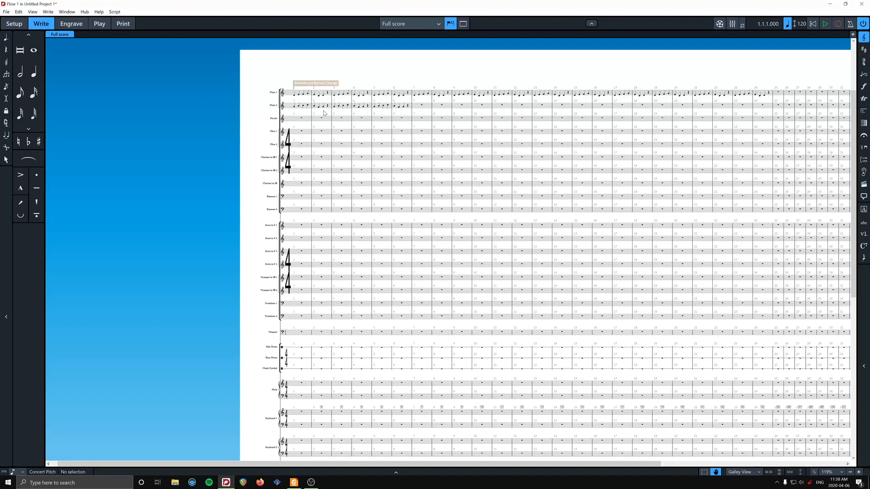
pyautogui.scroll(-3)
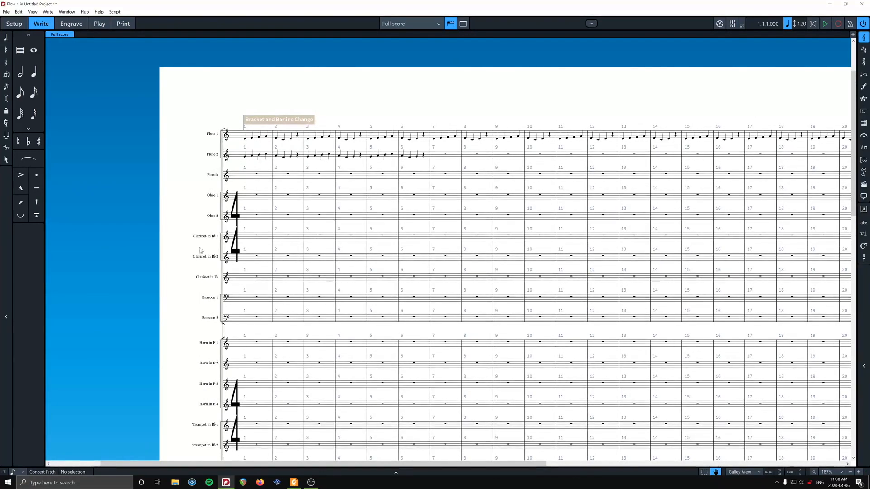
pyautogui.moveTo(194, 277)
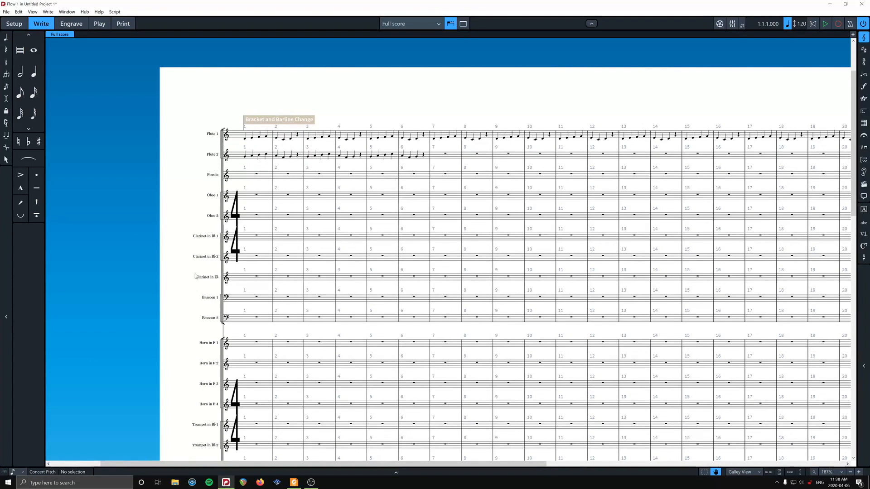
pyautogui.moveTo(202, 290)
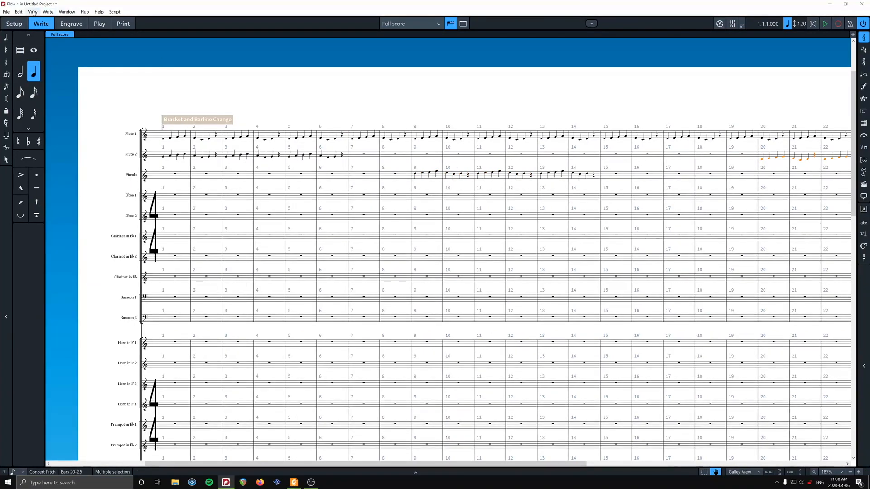
# After entering the piccolo and Flute 2 passages, open the View menu to leave galley view
pyautogui.click(740, 472)
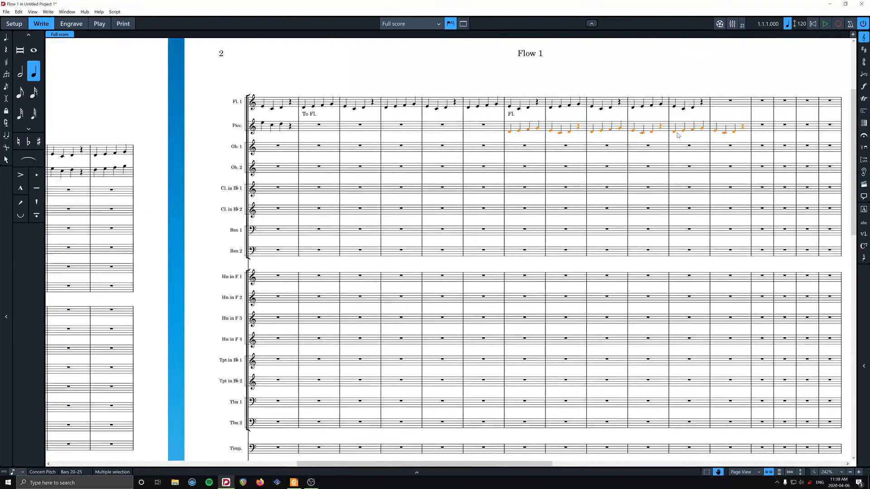
# Scroll back to page 1 and select the first Flute 2 note beside its 'To Picc.' label
pyautogui.hscroll(-3)
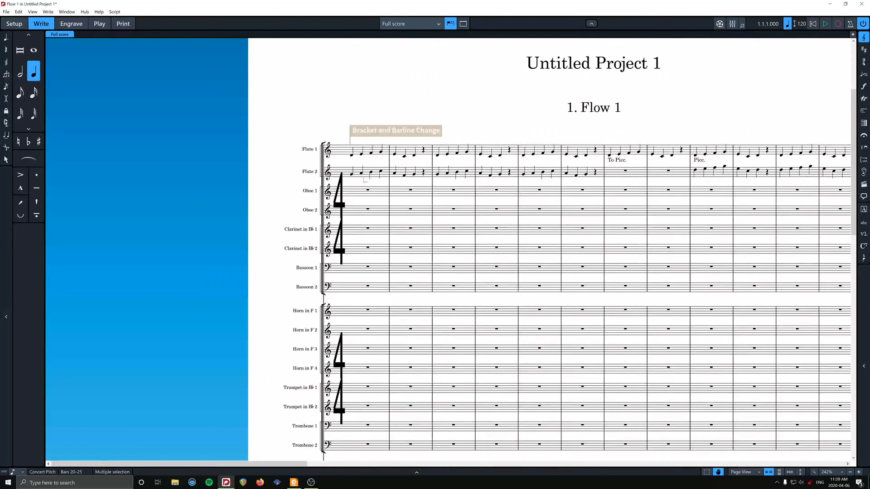
pyautogui.moveTo(345, 183)
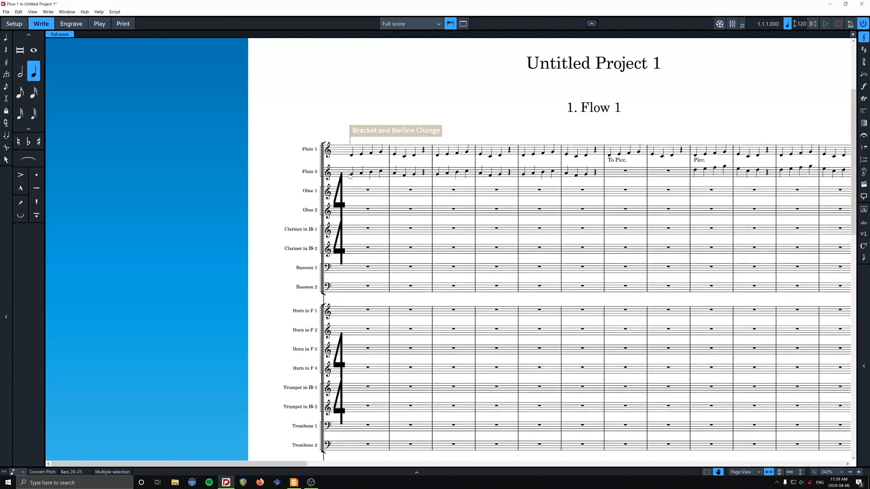
pyautogui.moveTo(357, 164)
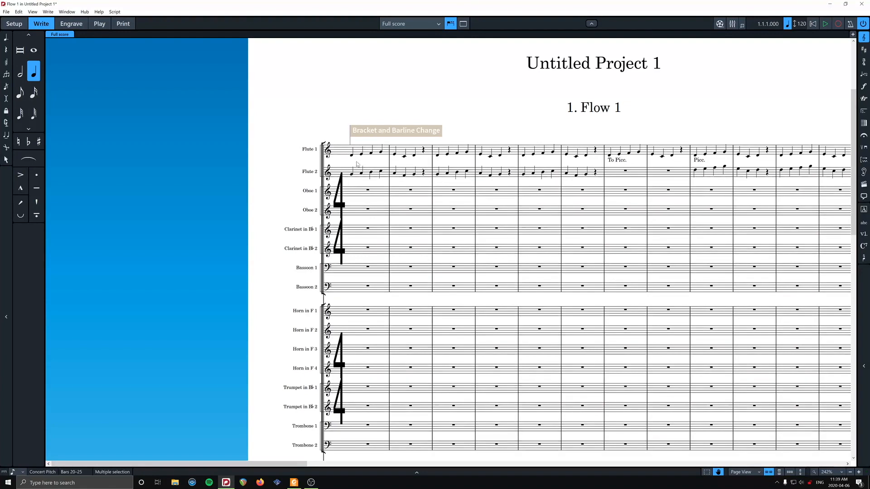
pyautogui.click(353, 172)
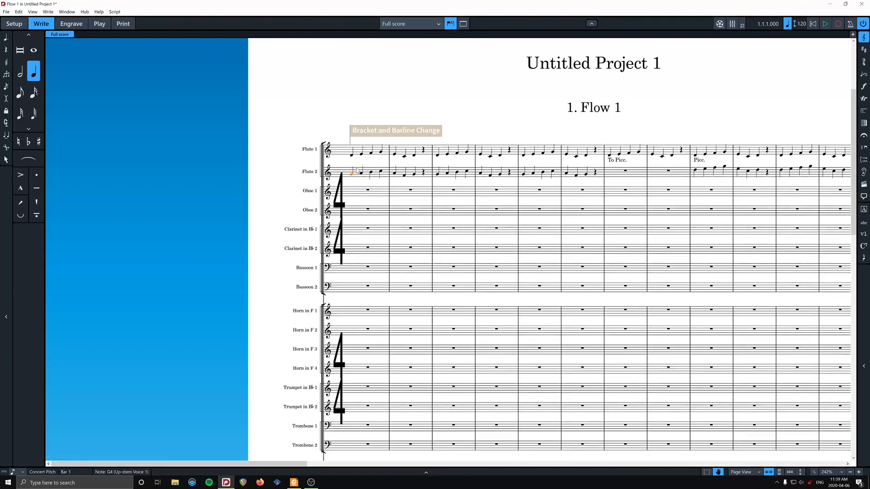
pyautogui.click(410, 24)
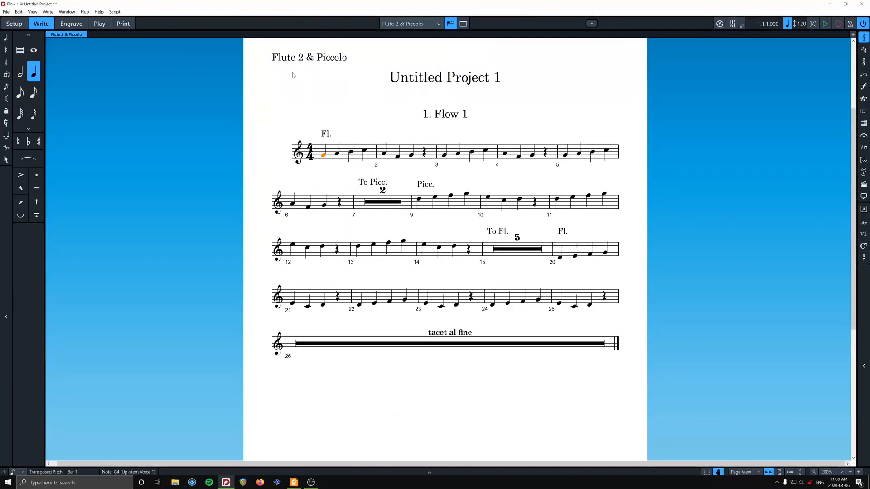
pyautogui.moveTo(337, 68)
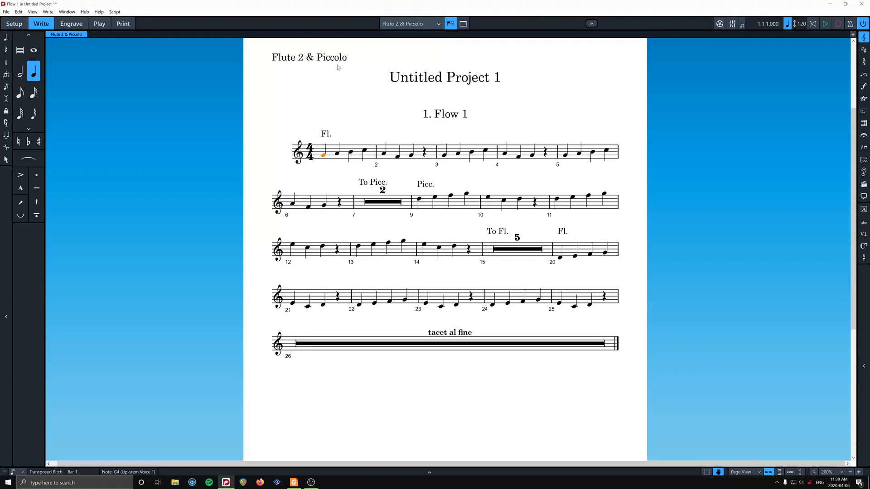
pyautogui.moveTo(342, 140)
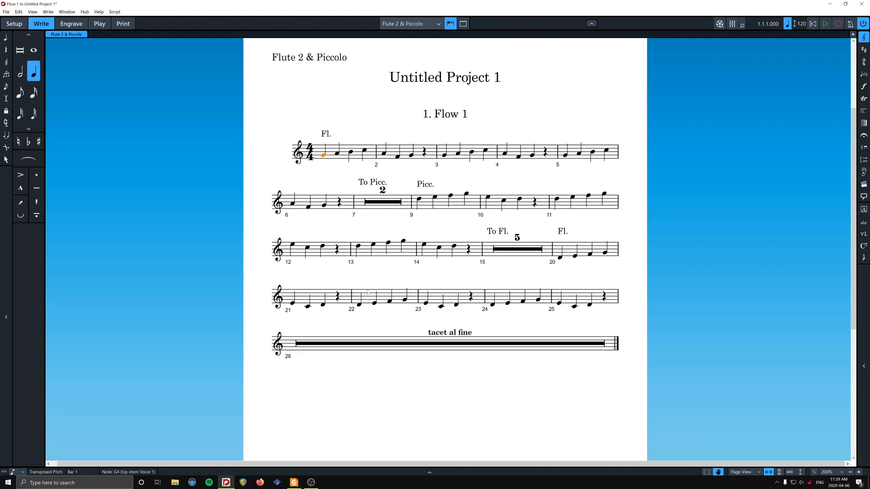
pyautogui.moveTo(212, 139)
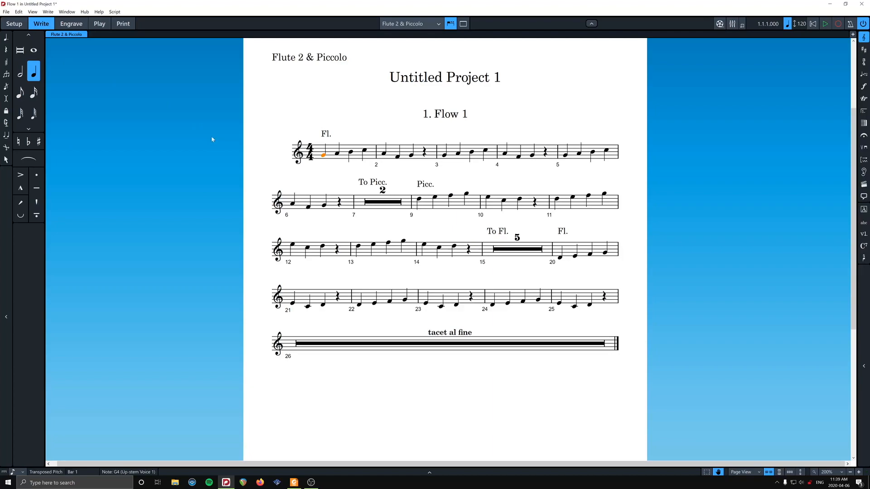
pyautogui.click(409, 24)
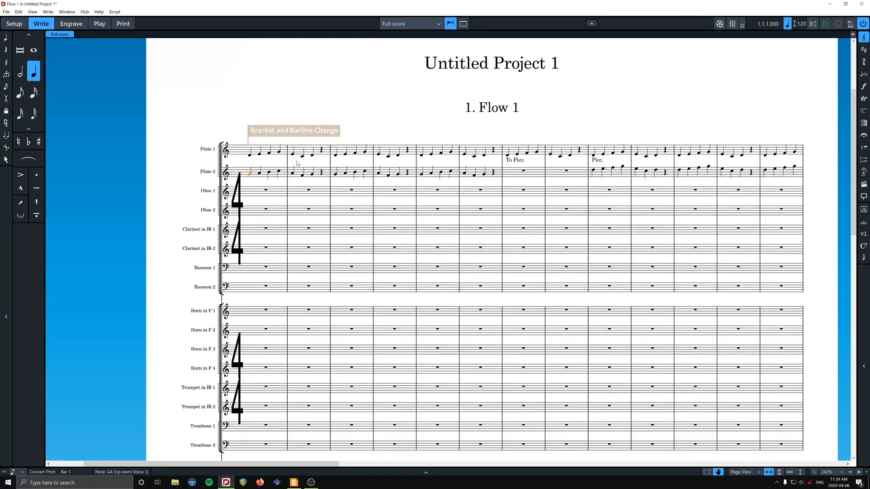